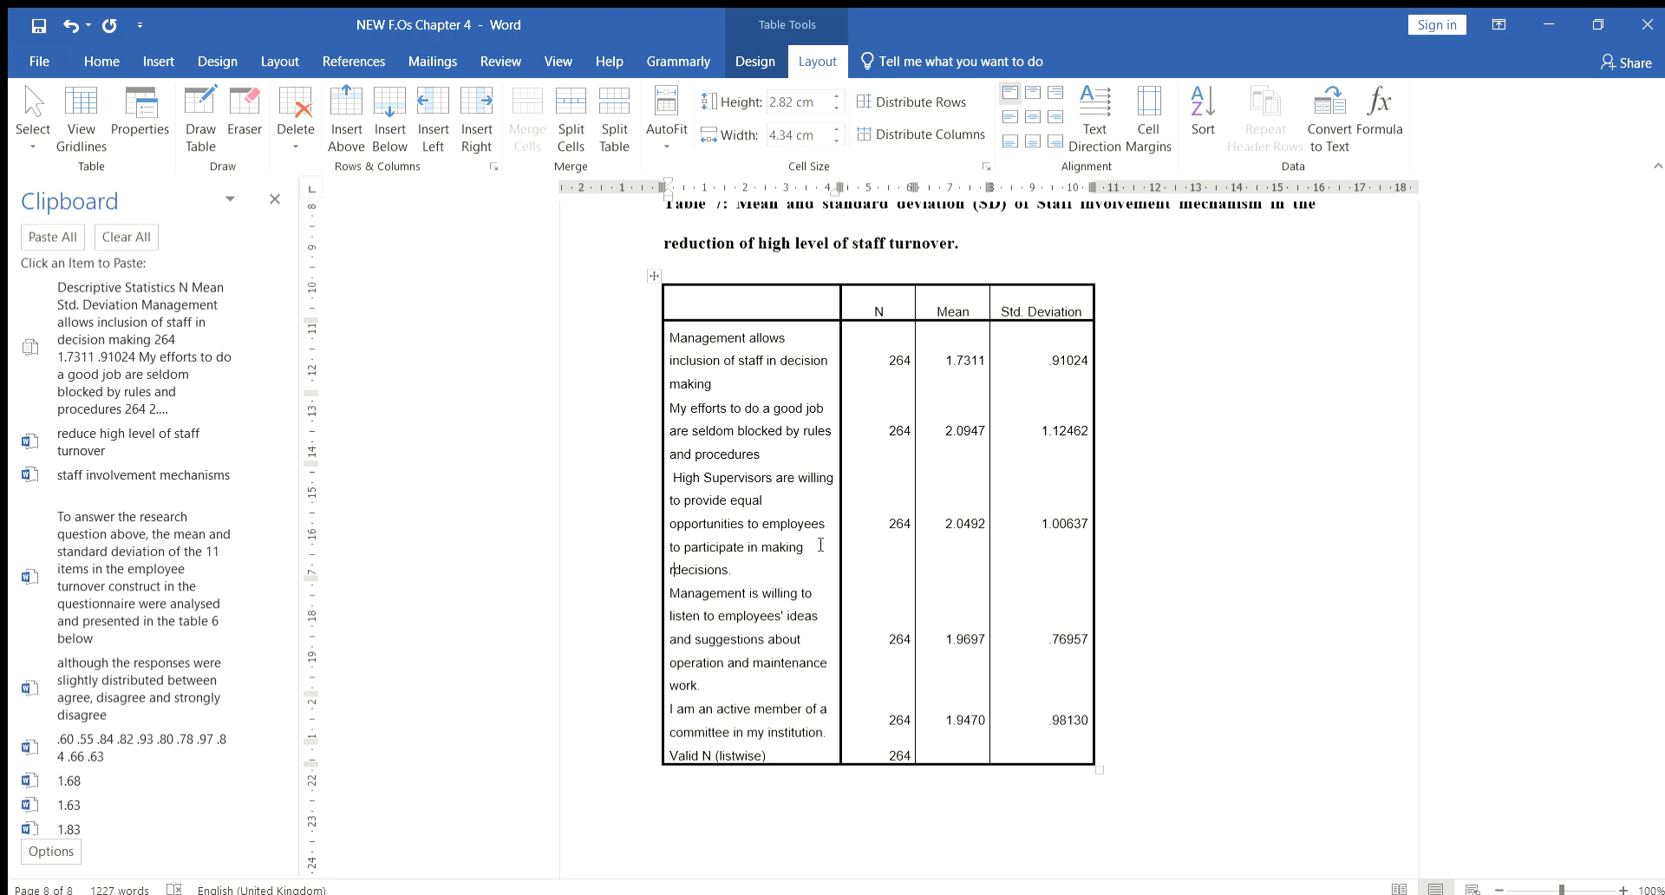
mouse_move(713, 585)
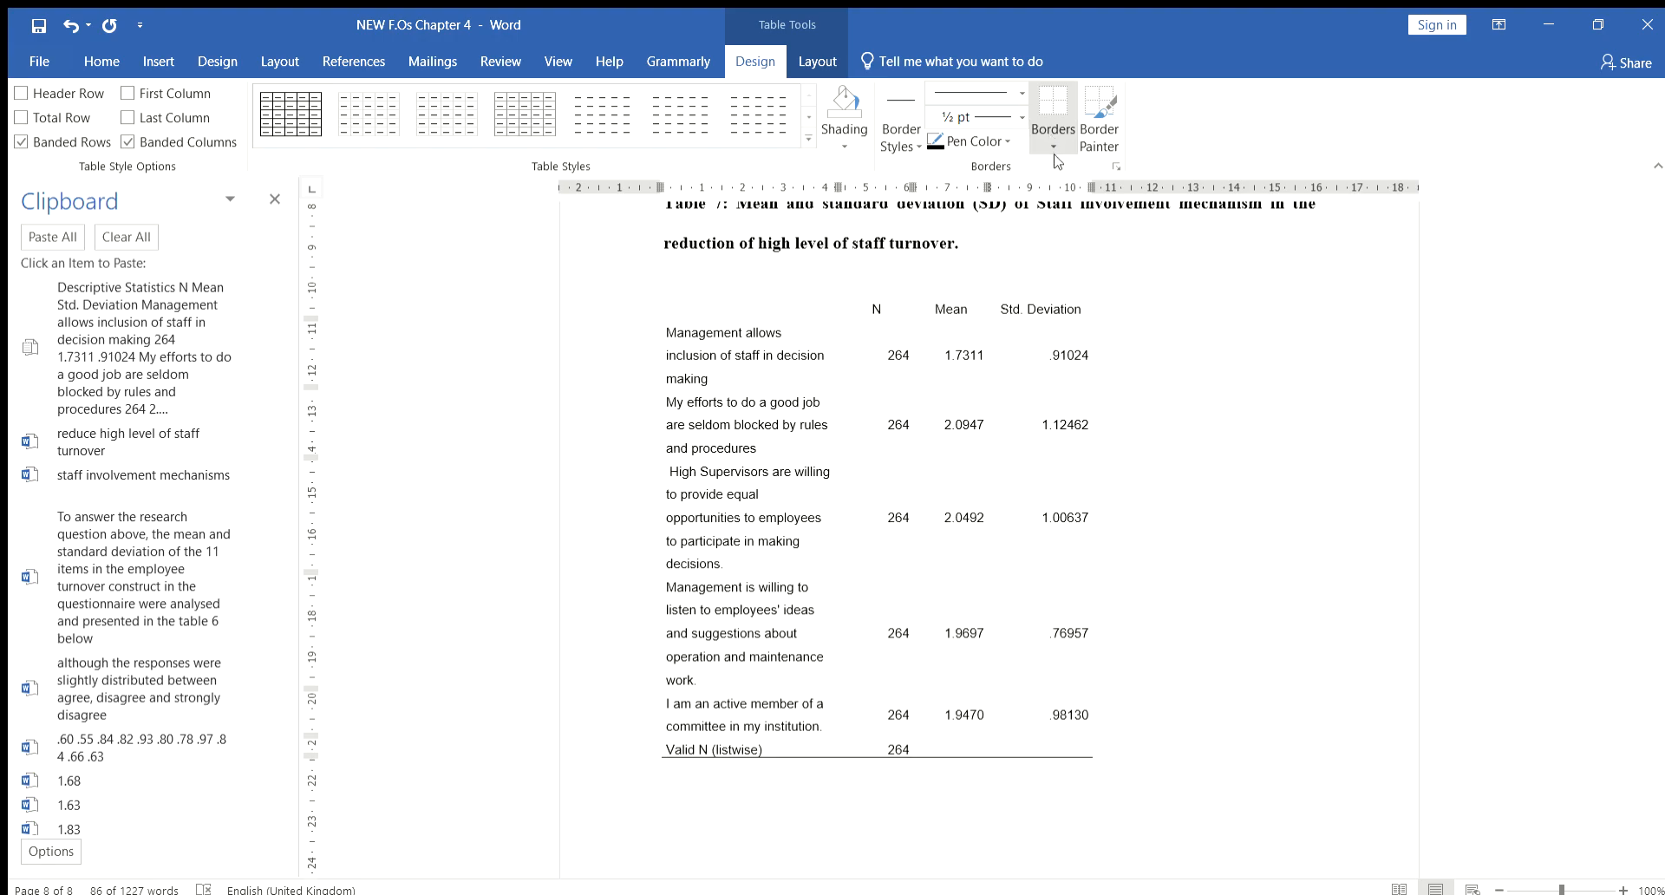
- Add a Top Border rule along the top edge of the statistics table
left_click(1053, 111)
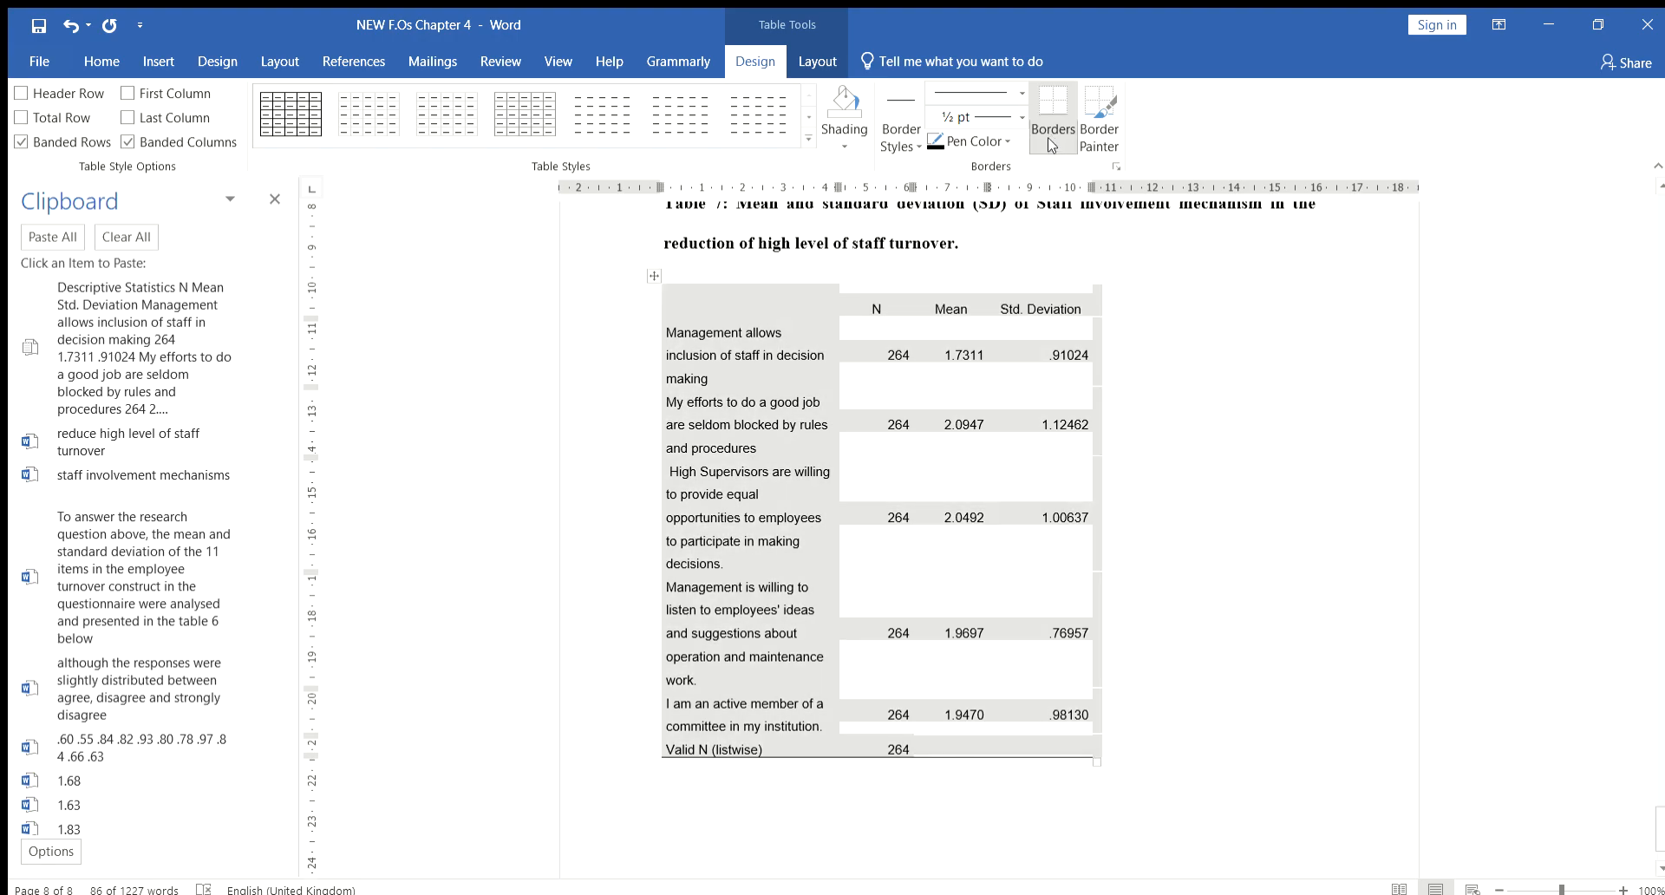
left_click(1053, 111)
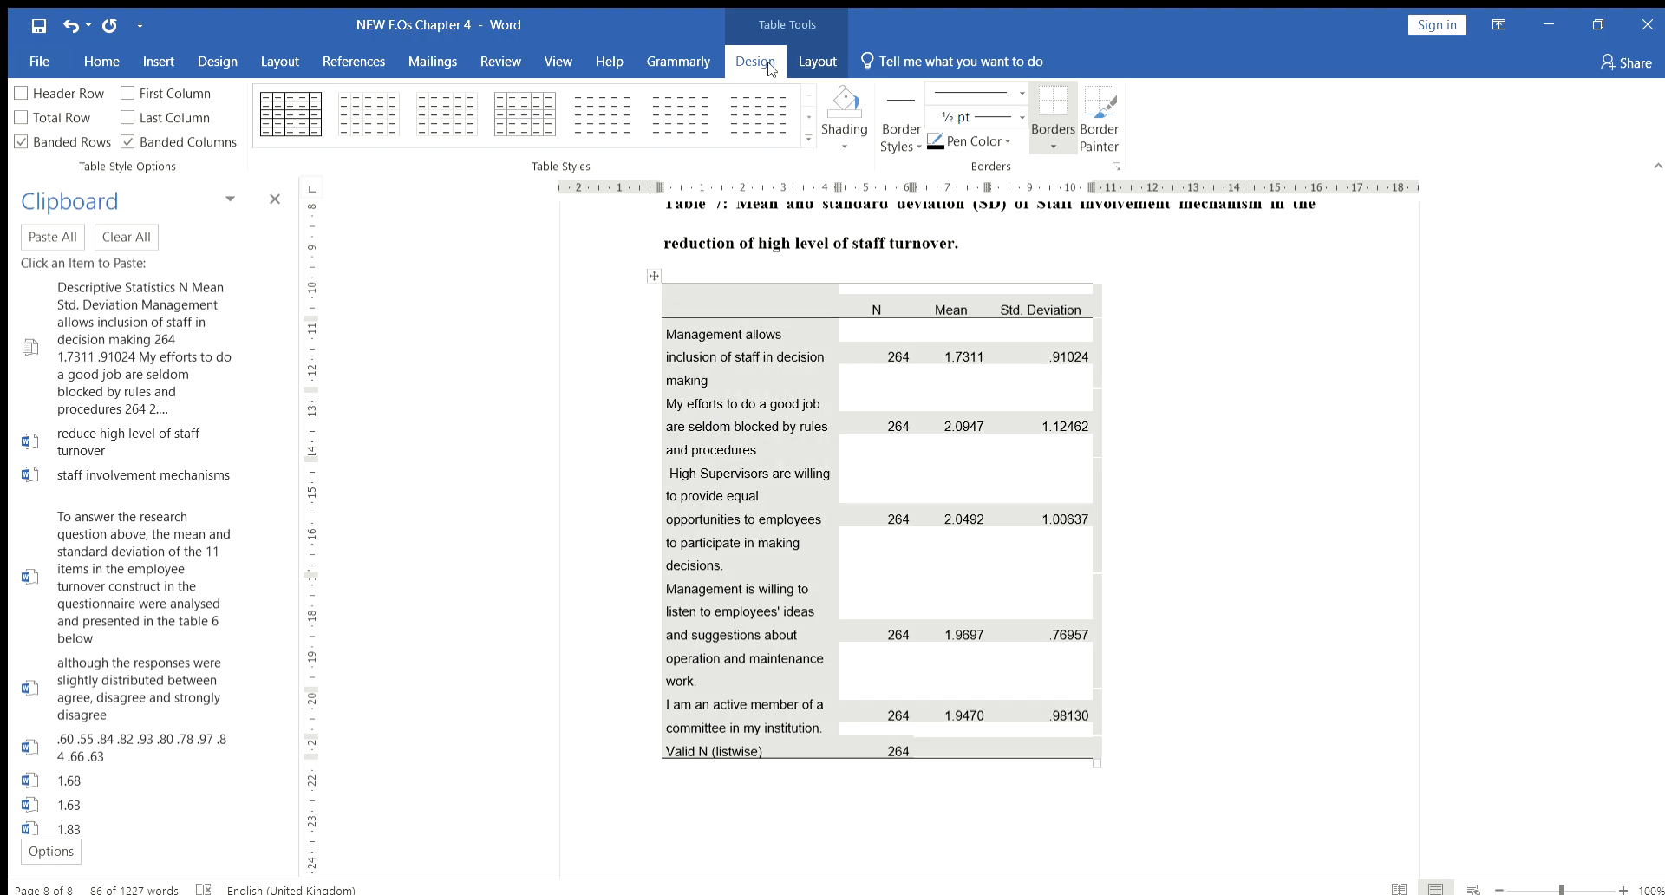
- AutoFit the statistics table to the window so item descriptions wrap on fewer lines
left_click(817, 62)
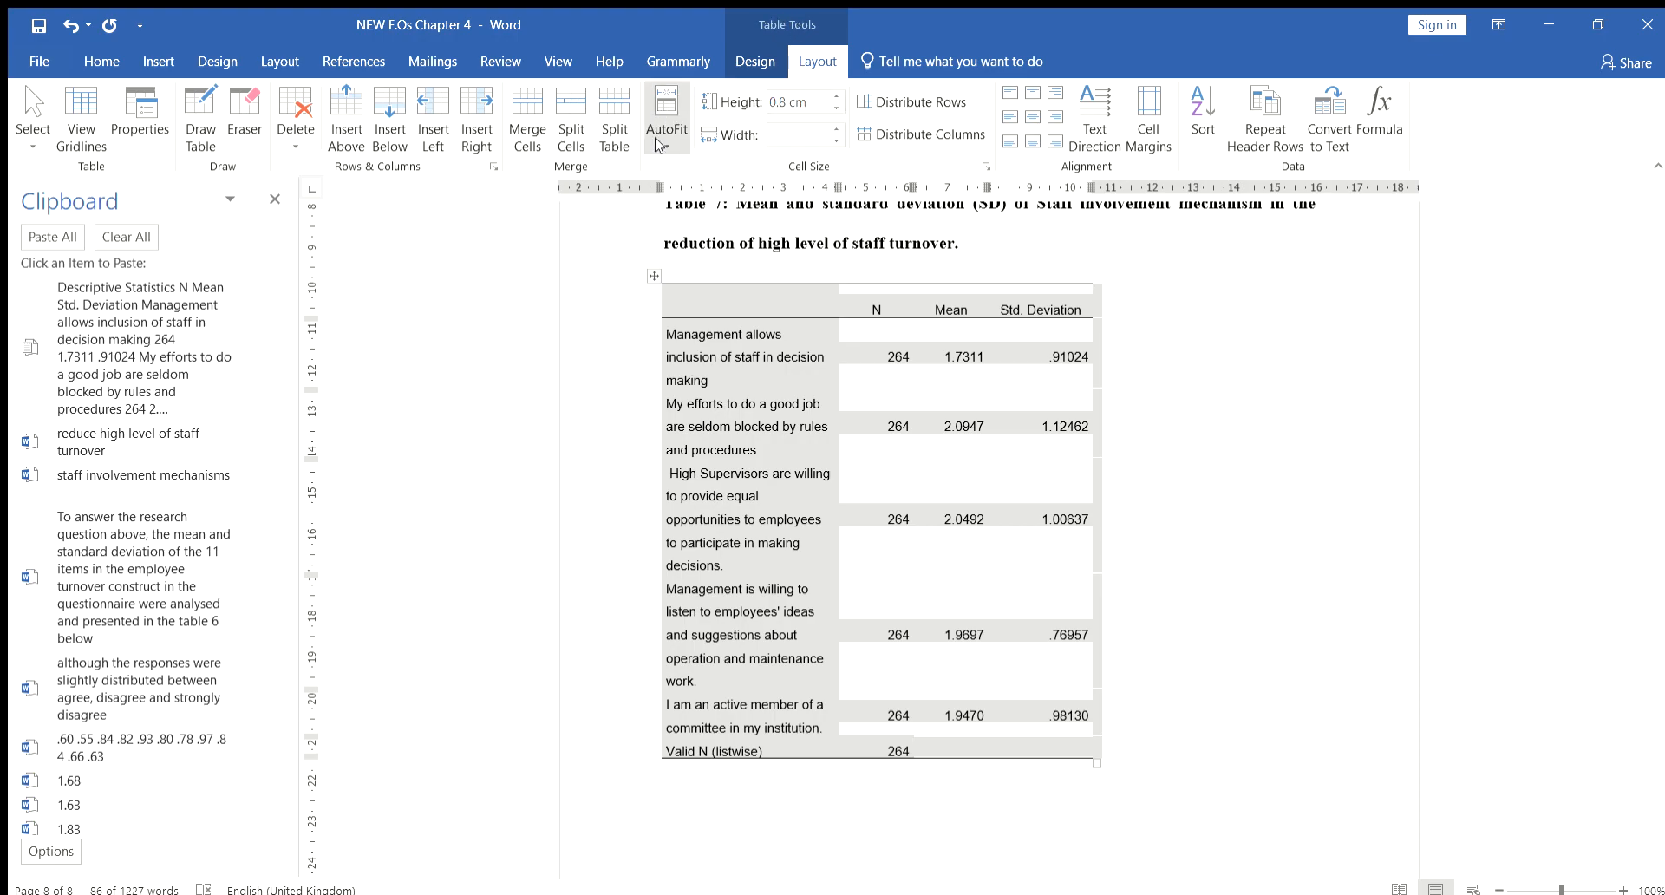
left_click(667, 117)
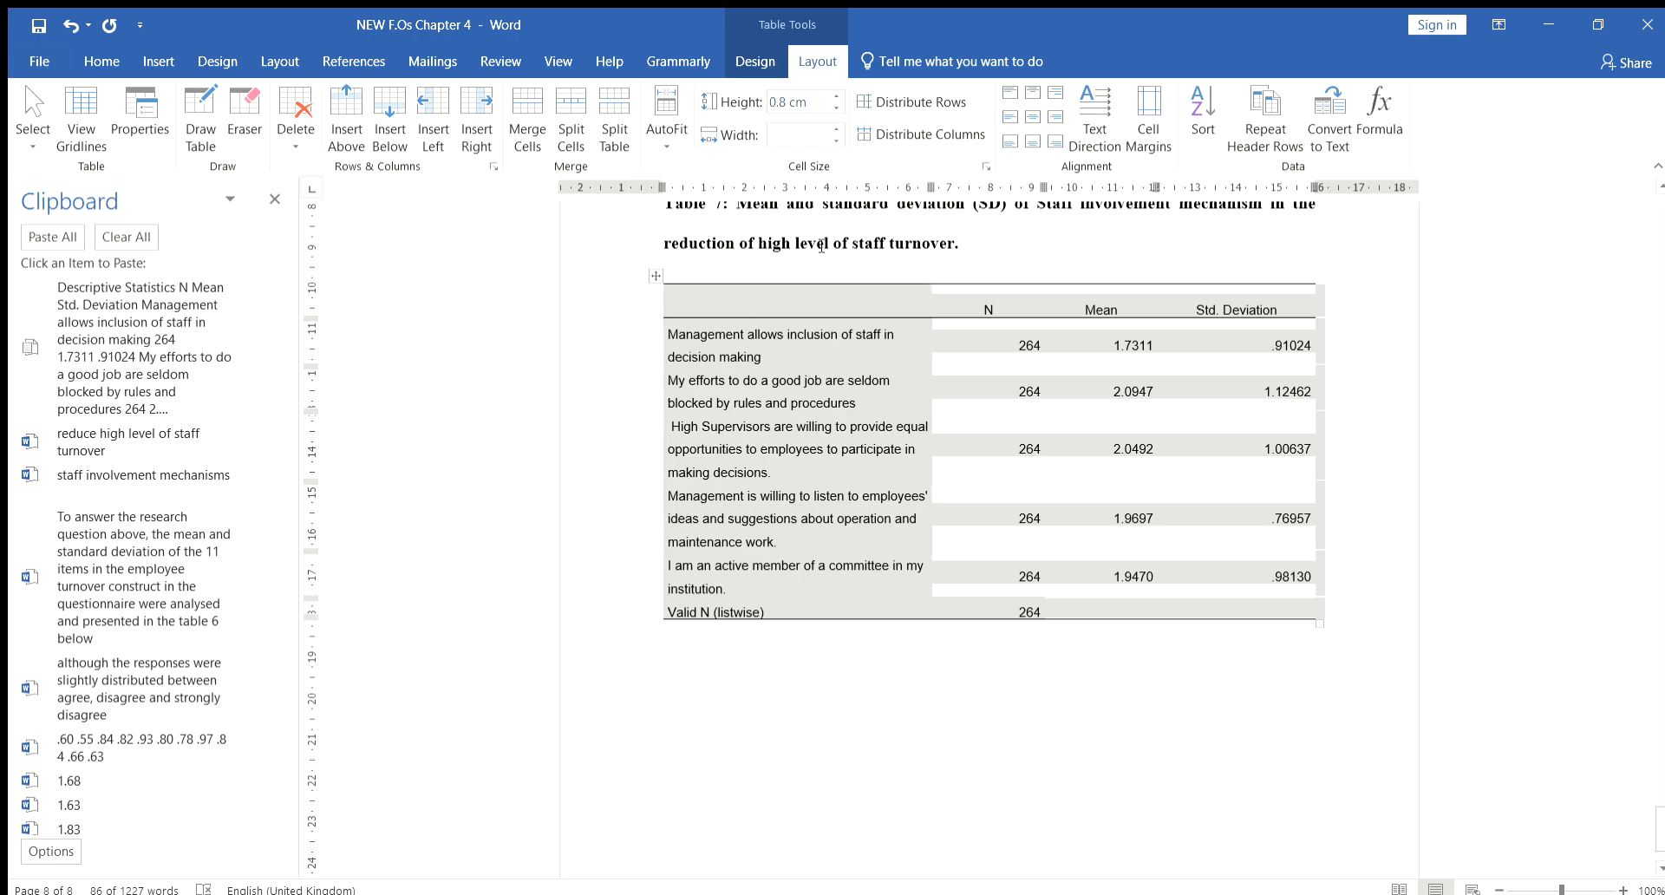
mouse_move(1181, 371)
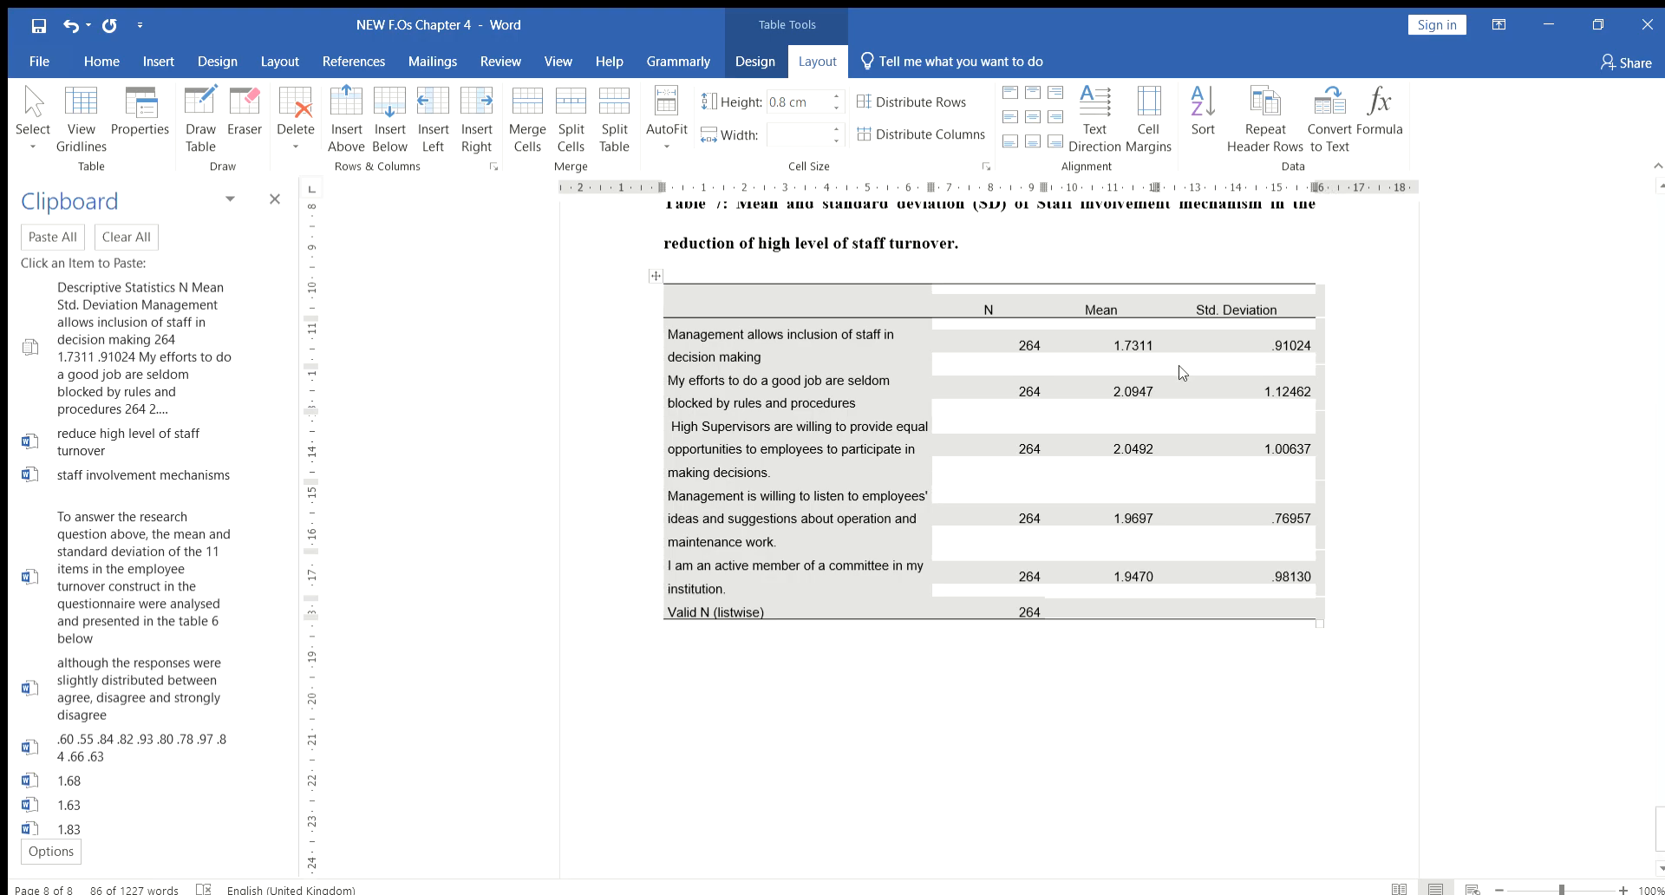
- Go to Home formatting to add paragraph spacing between the table's item rows
left_click(100, 60)
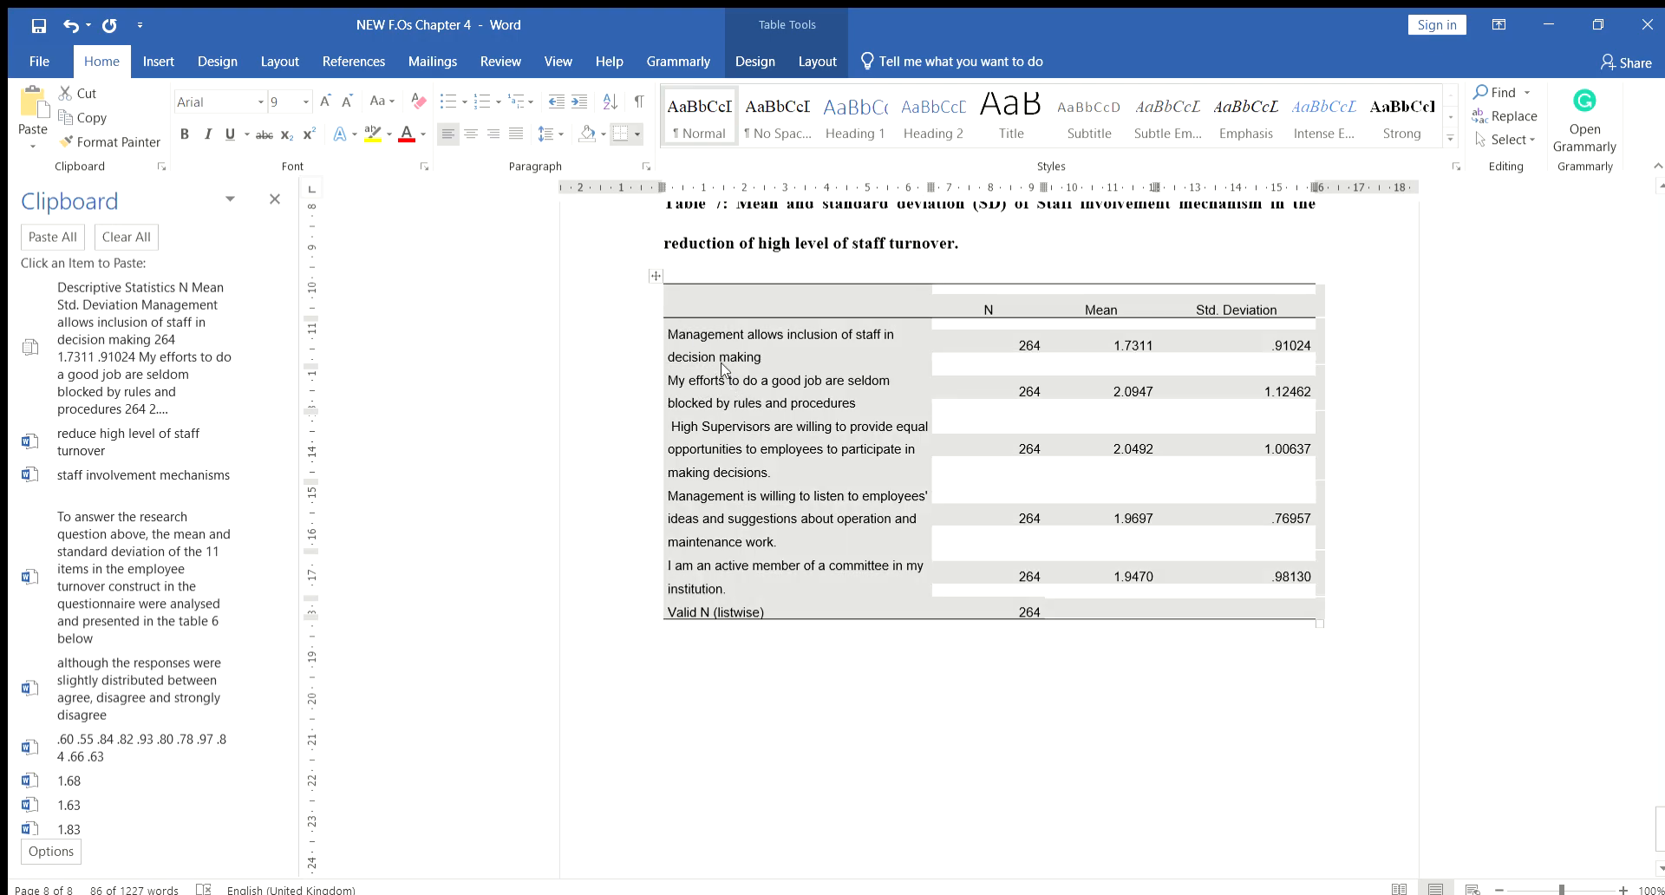
mouse_move(717, 321)
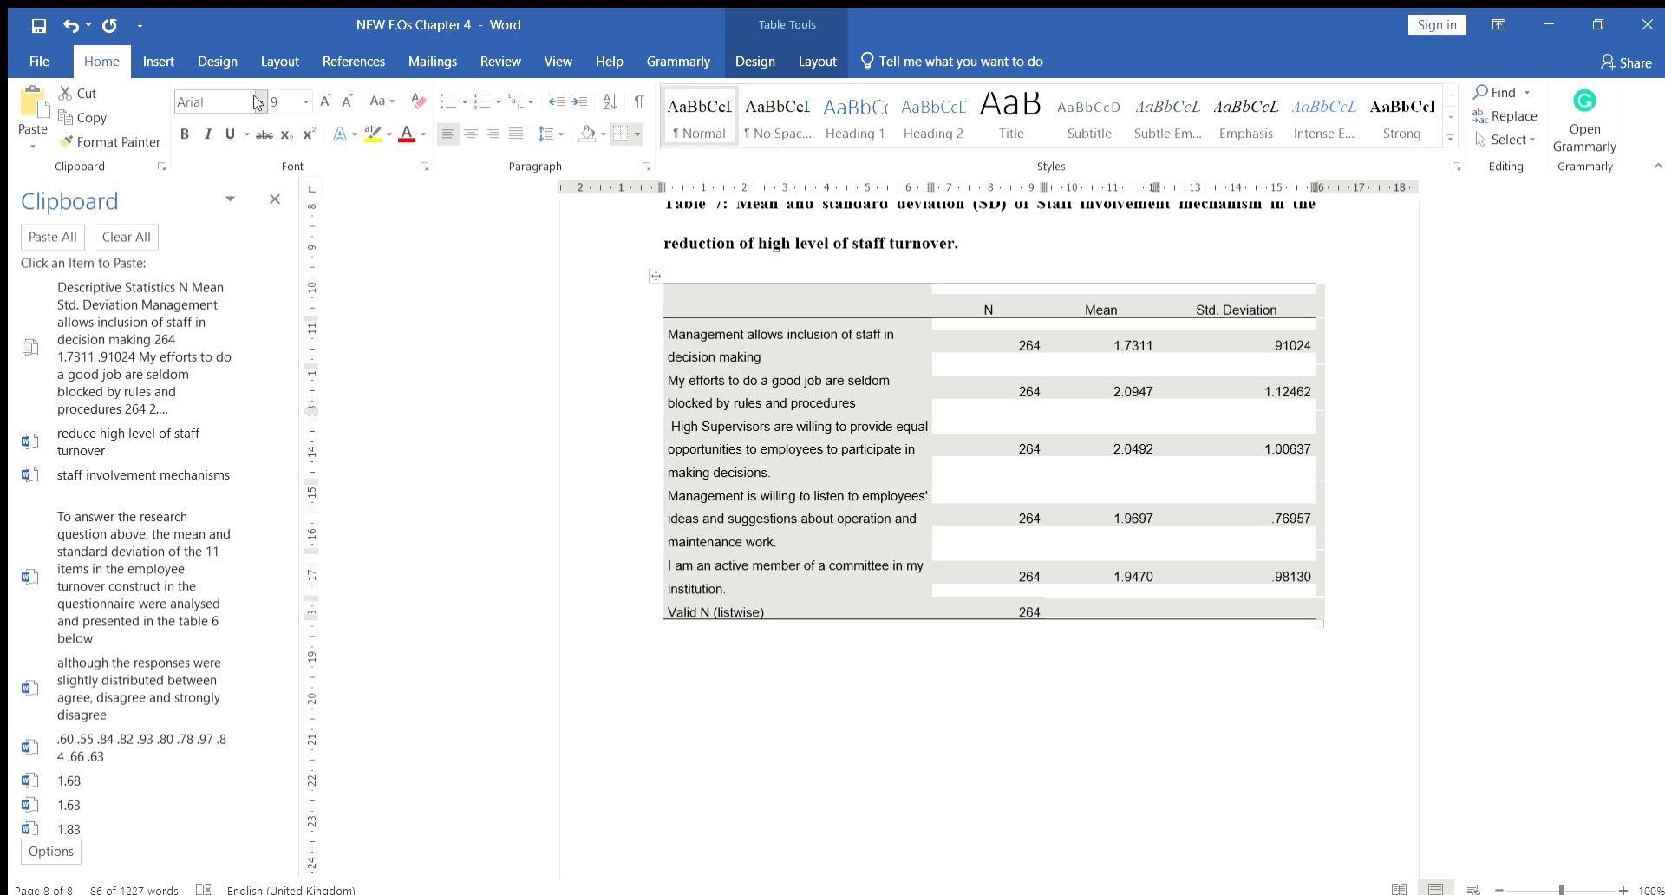
mouse_move(930, 415)
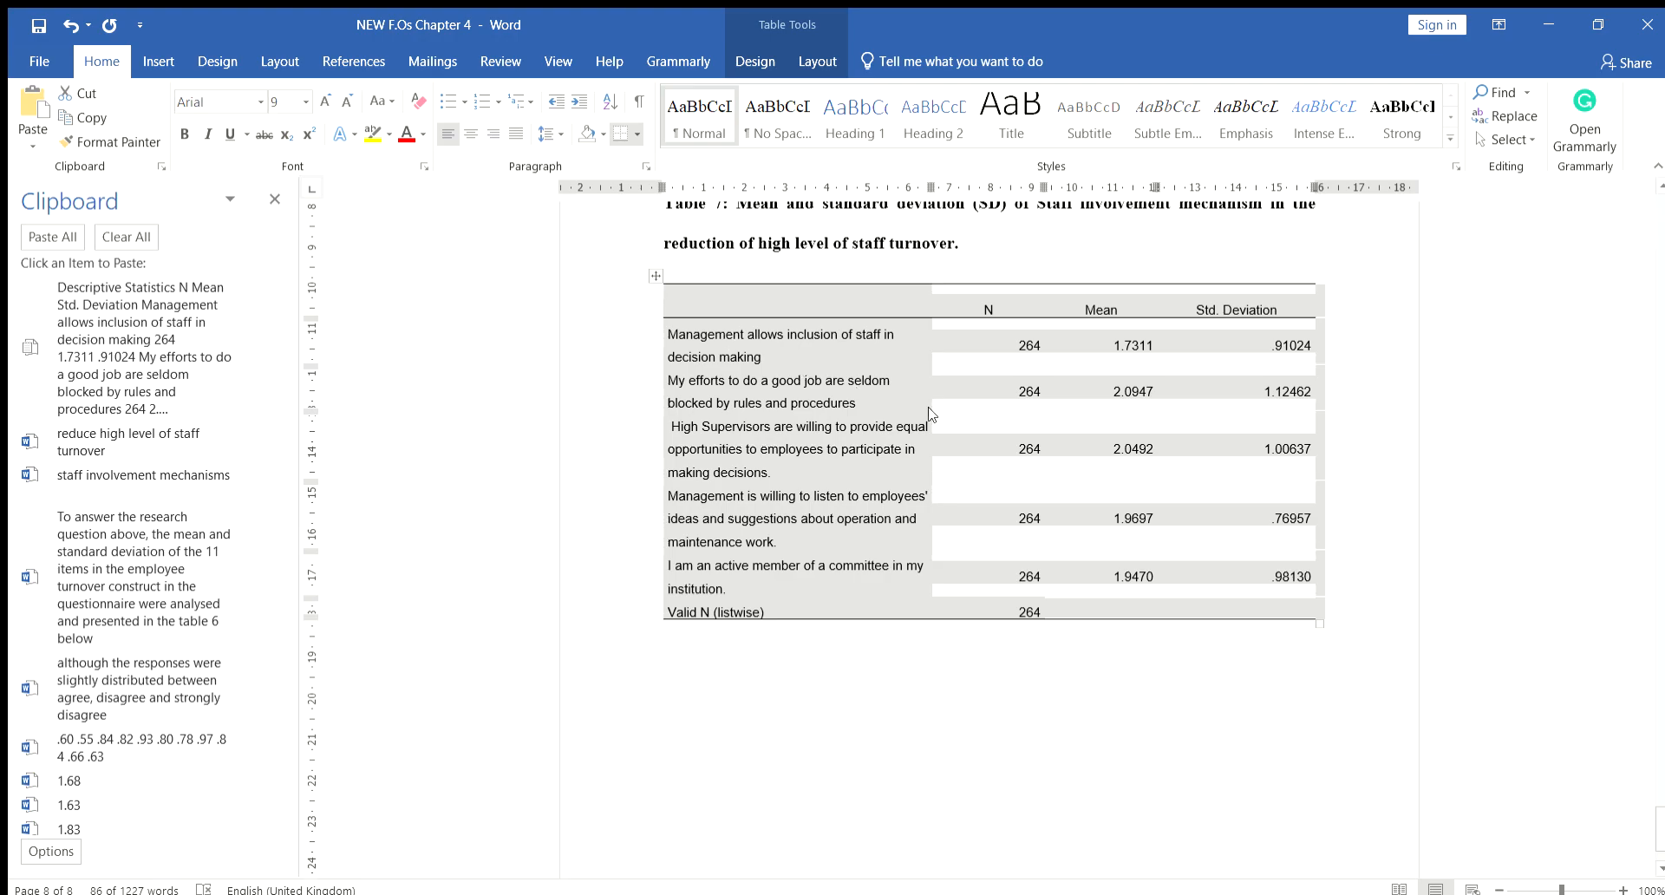
mouse_move(905, 297)
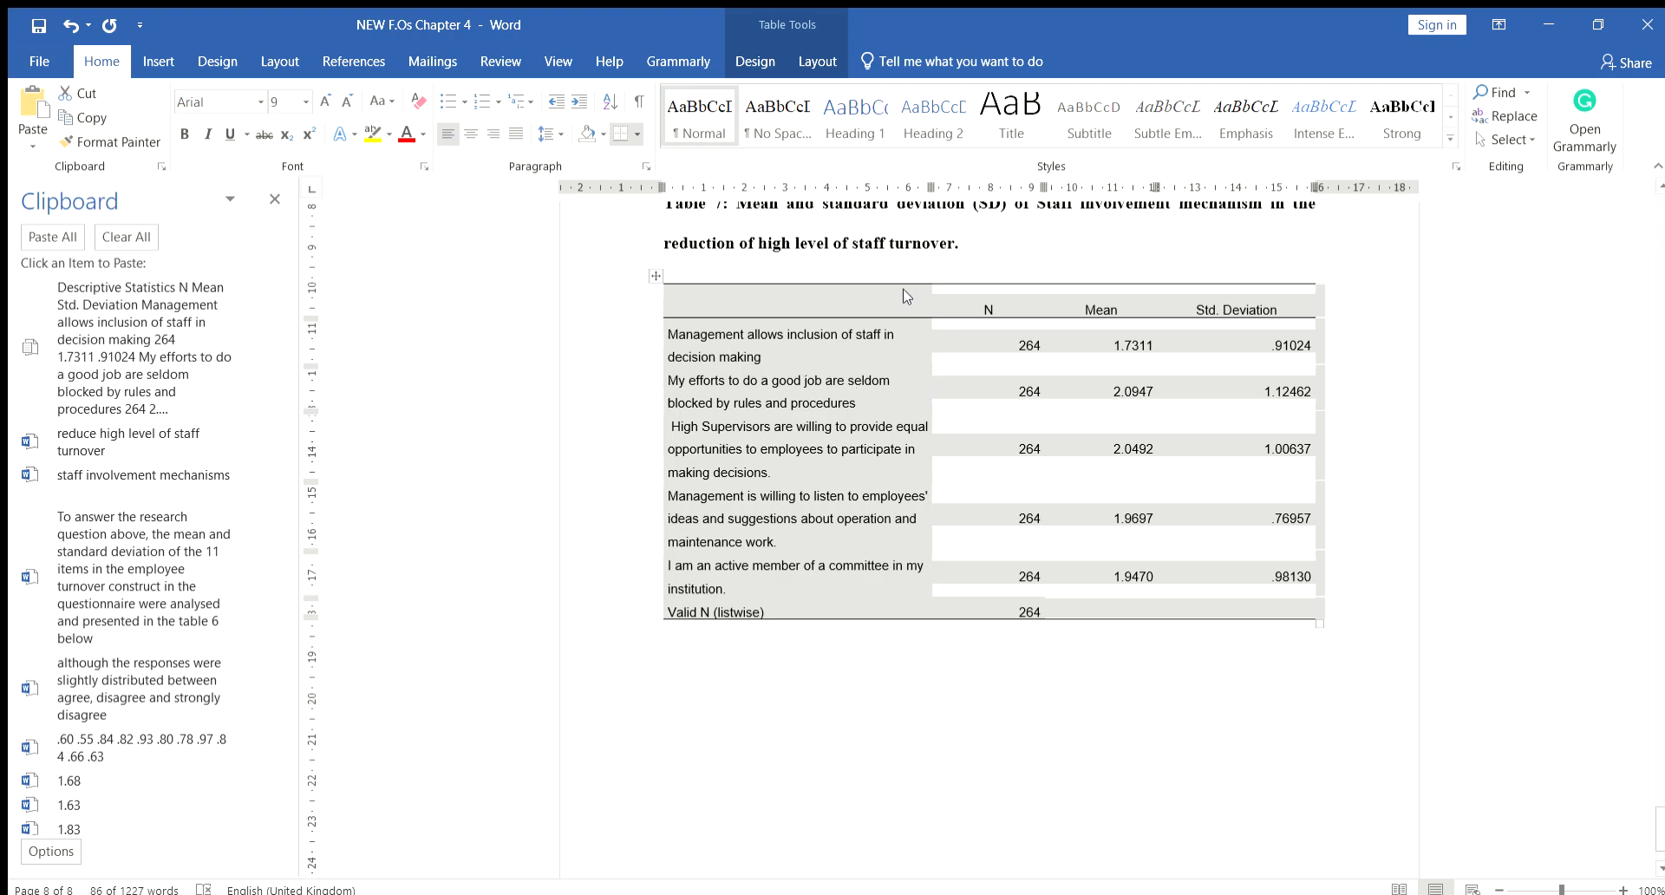
mouse_move(571, 223)
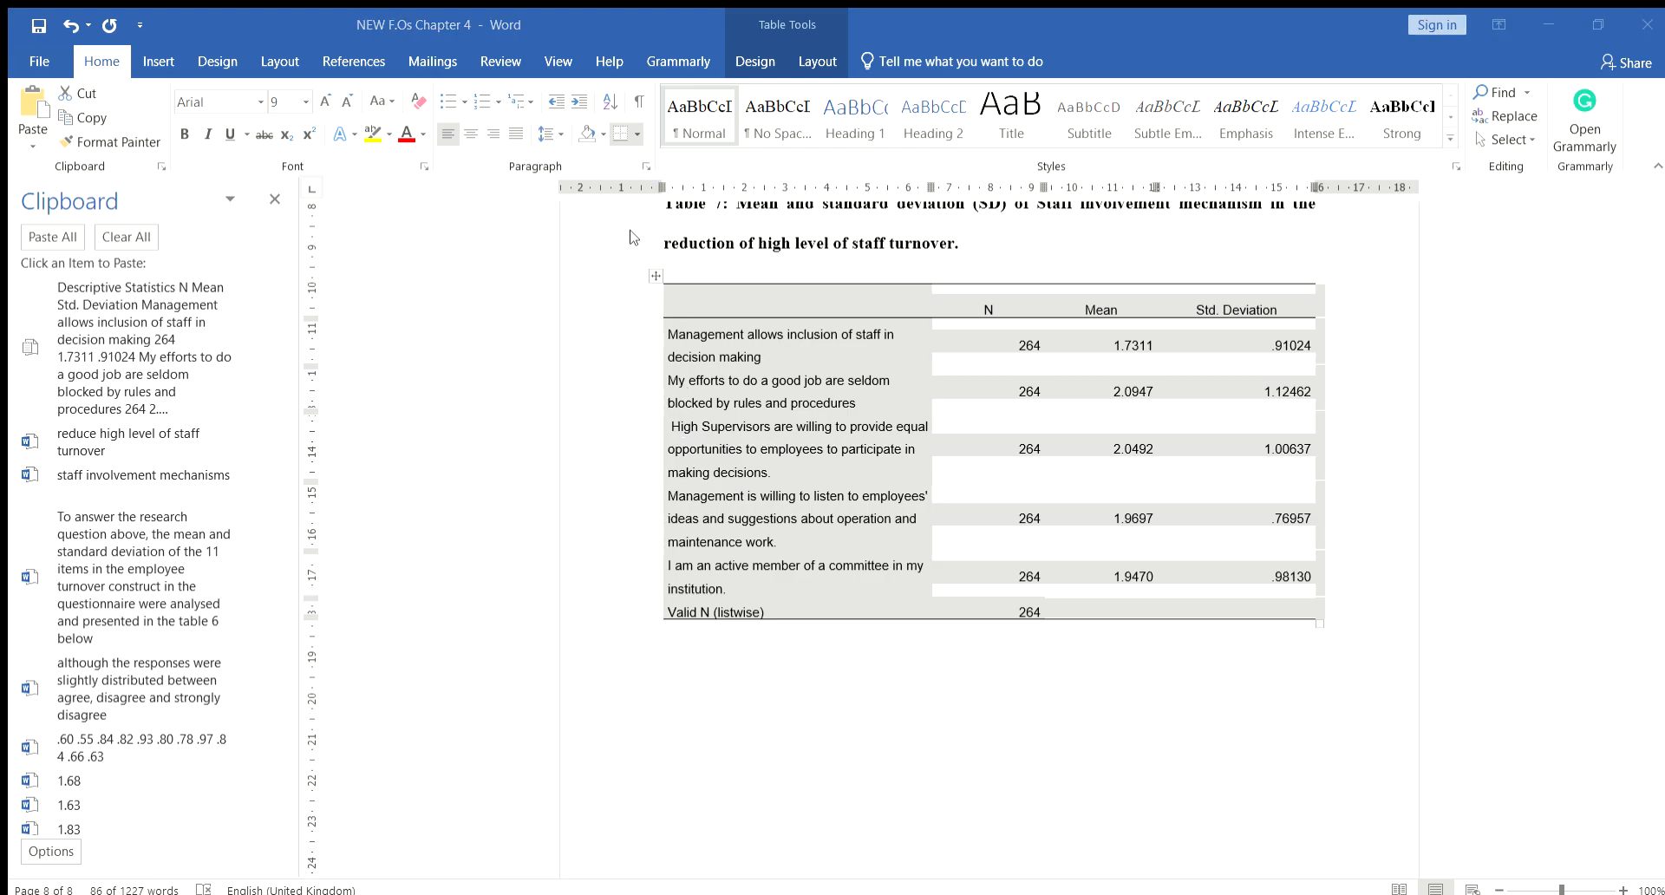
mouse_move(651, 375)
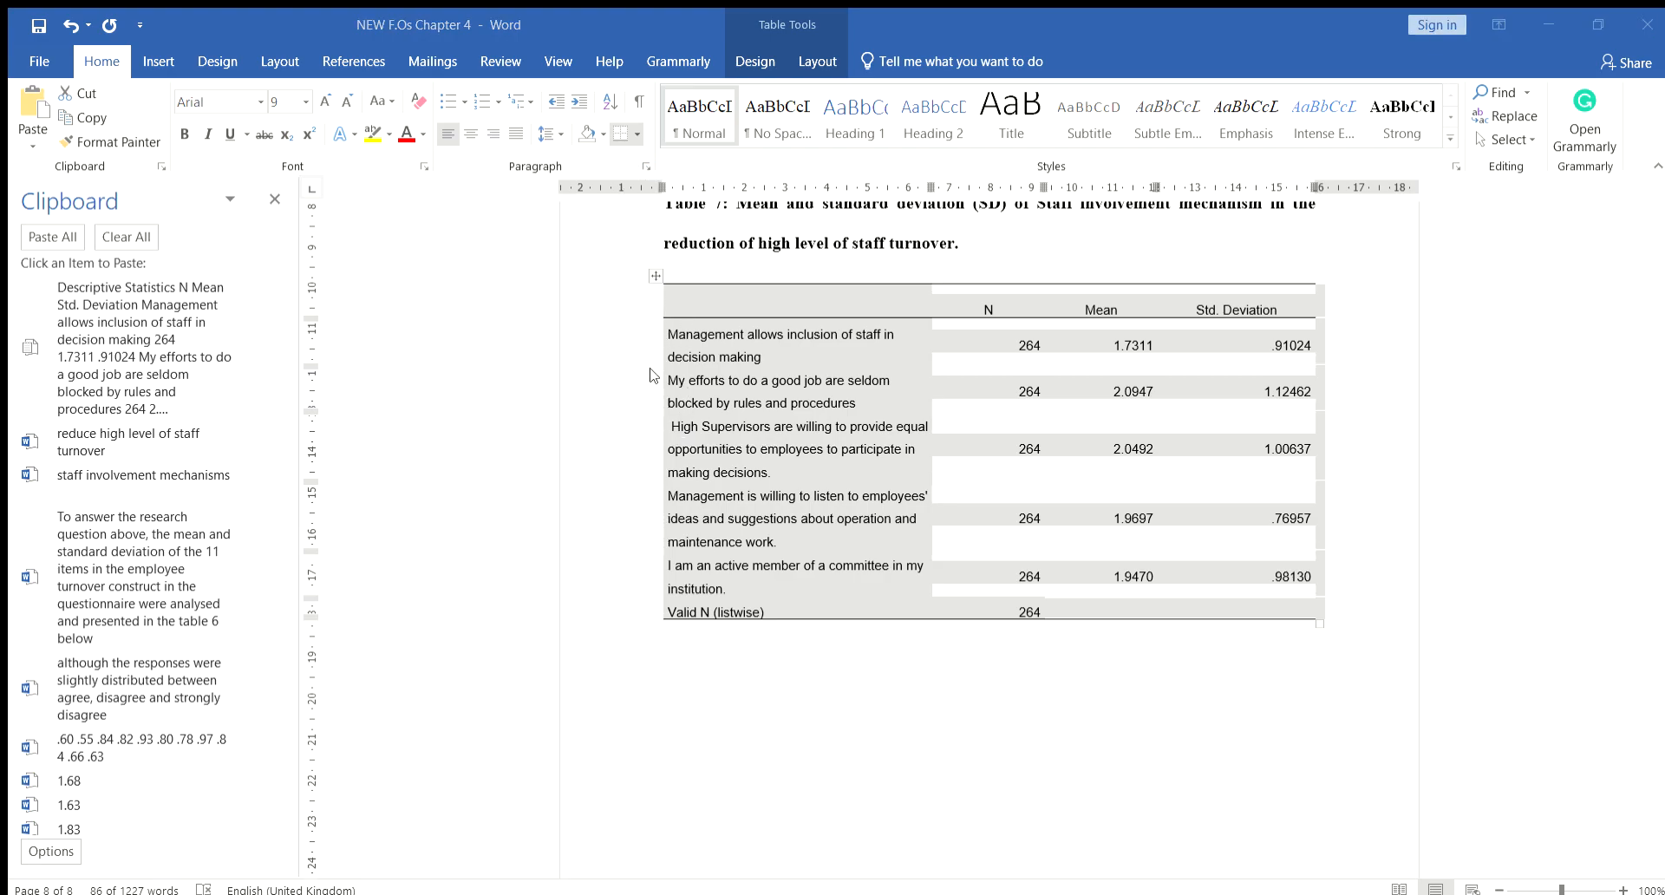
mouse_move(635, 479)
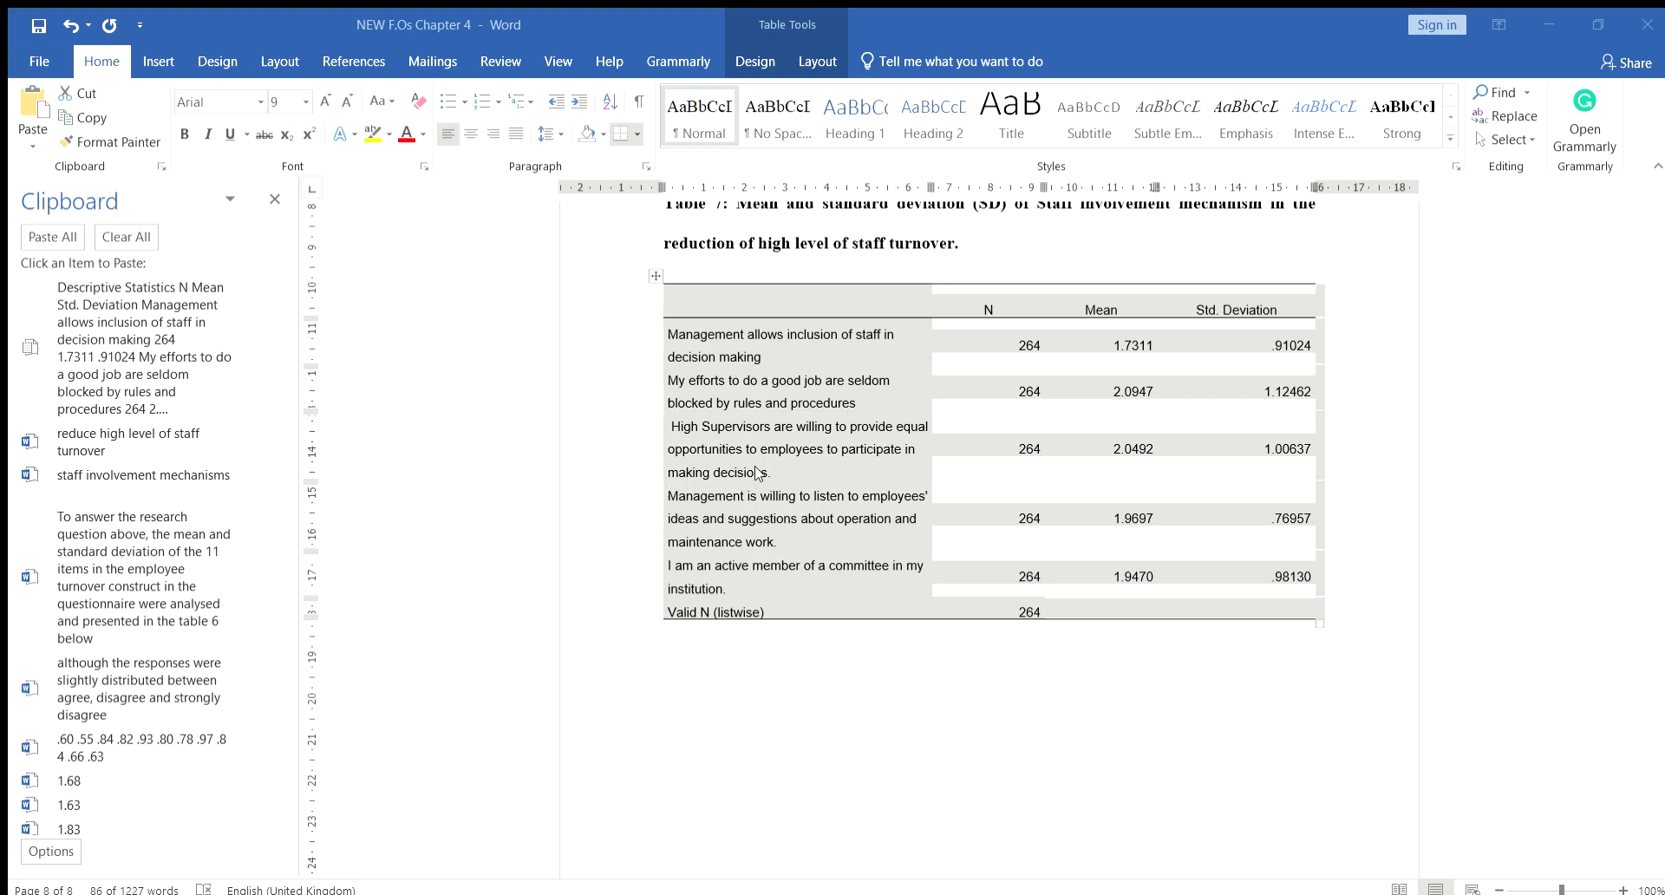
mouse_move(755, 472)
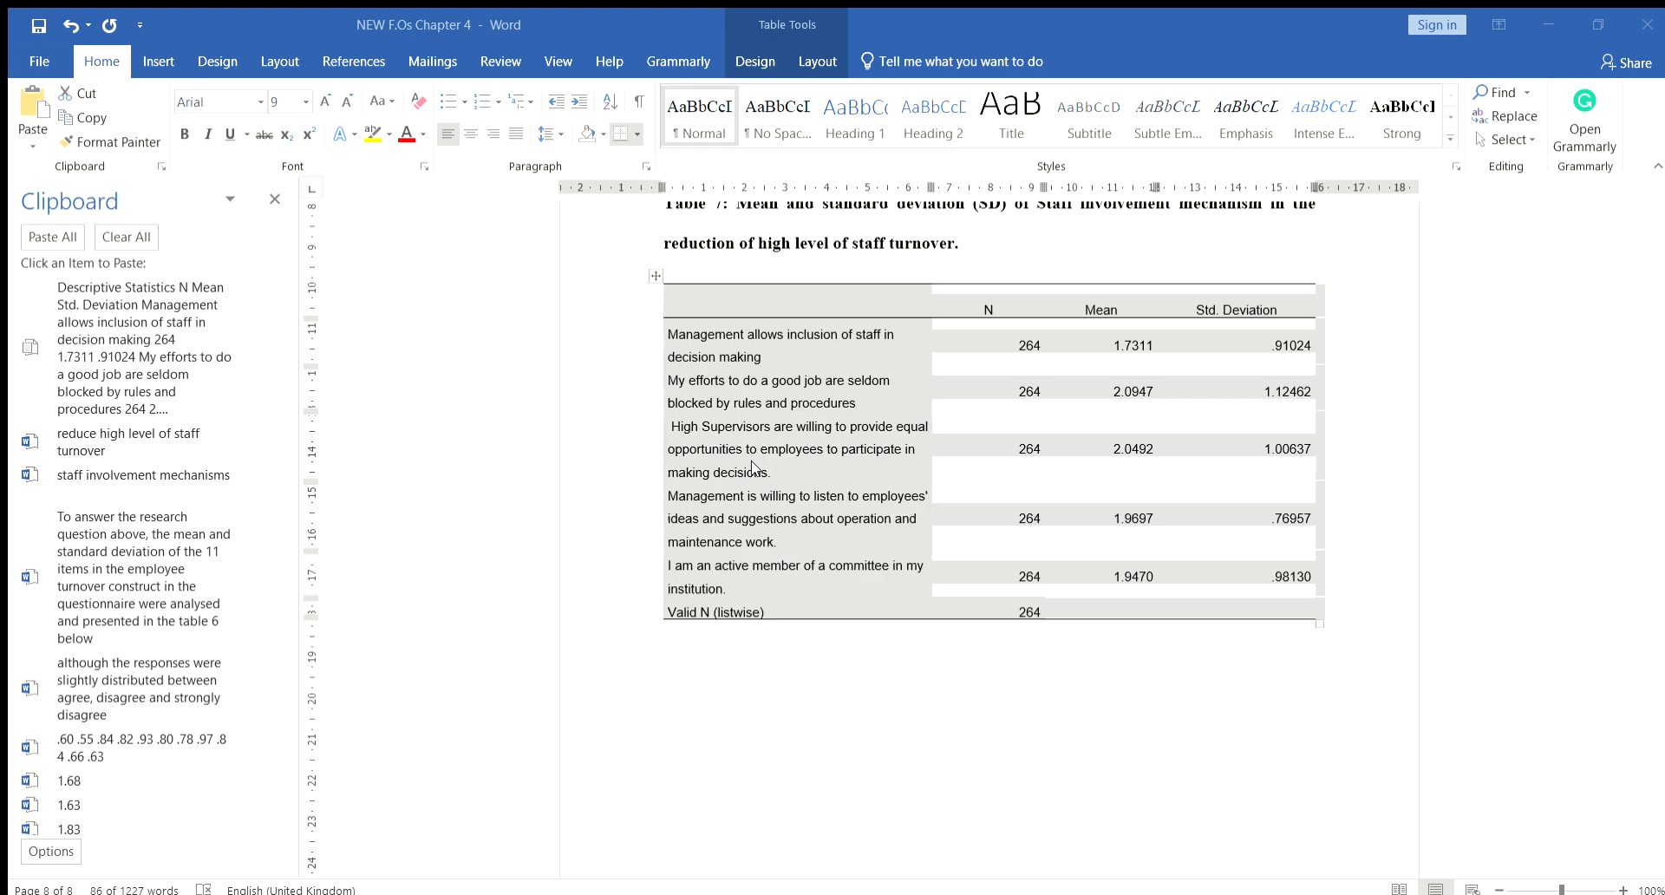
mouse_move(755, 494)
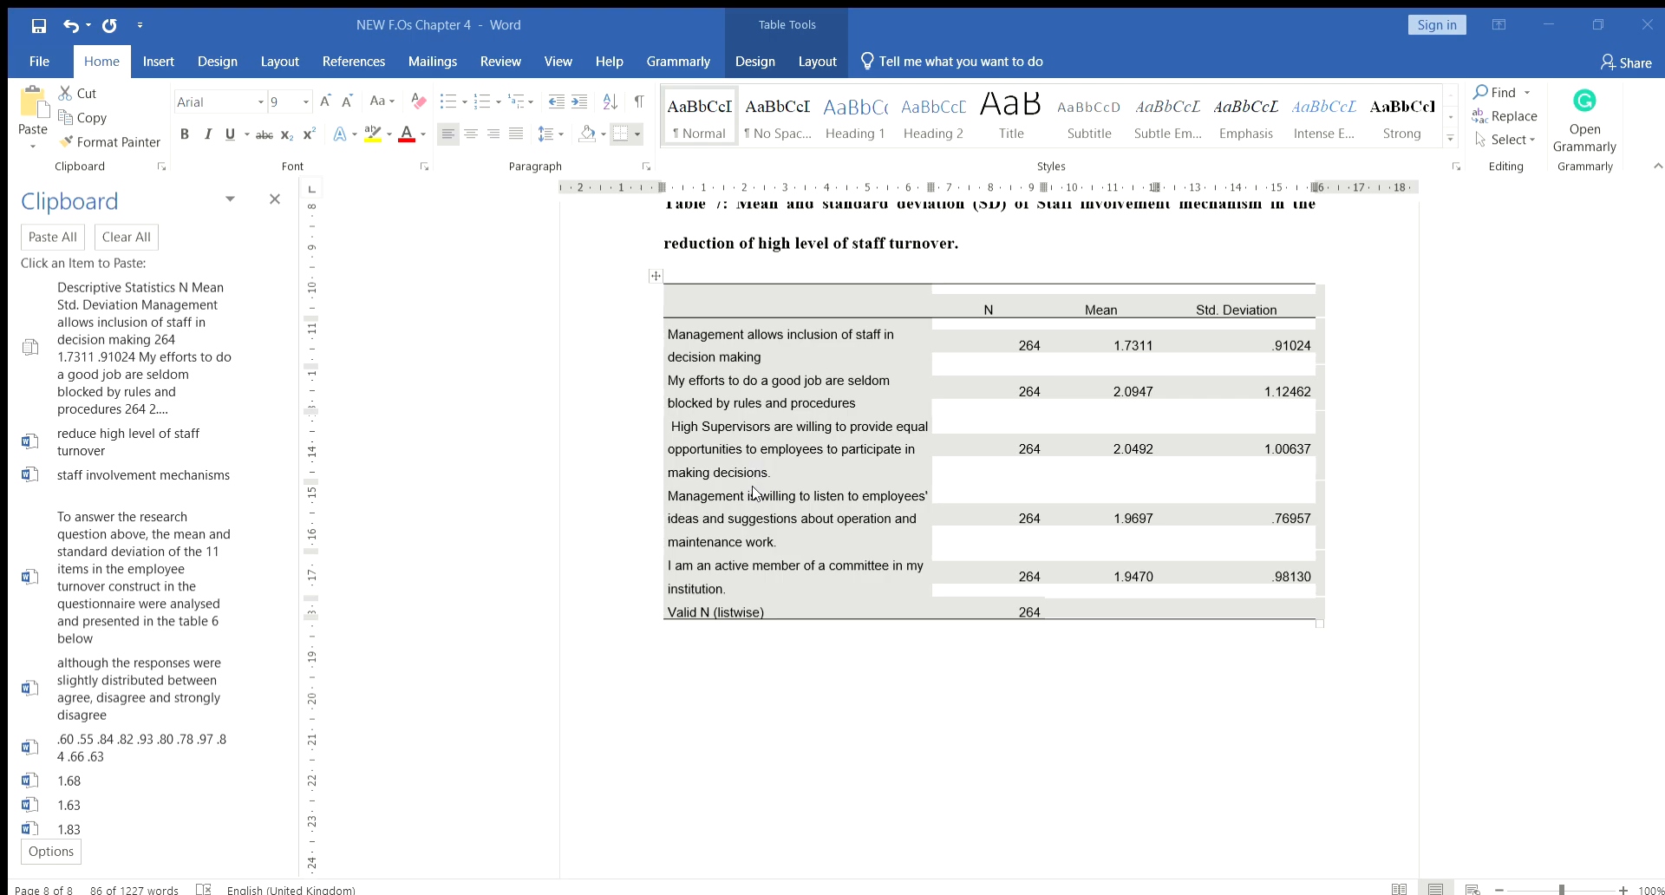
mouse_move(835, 687)
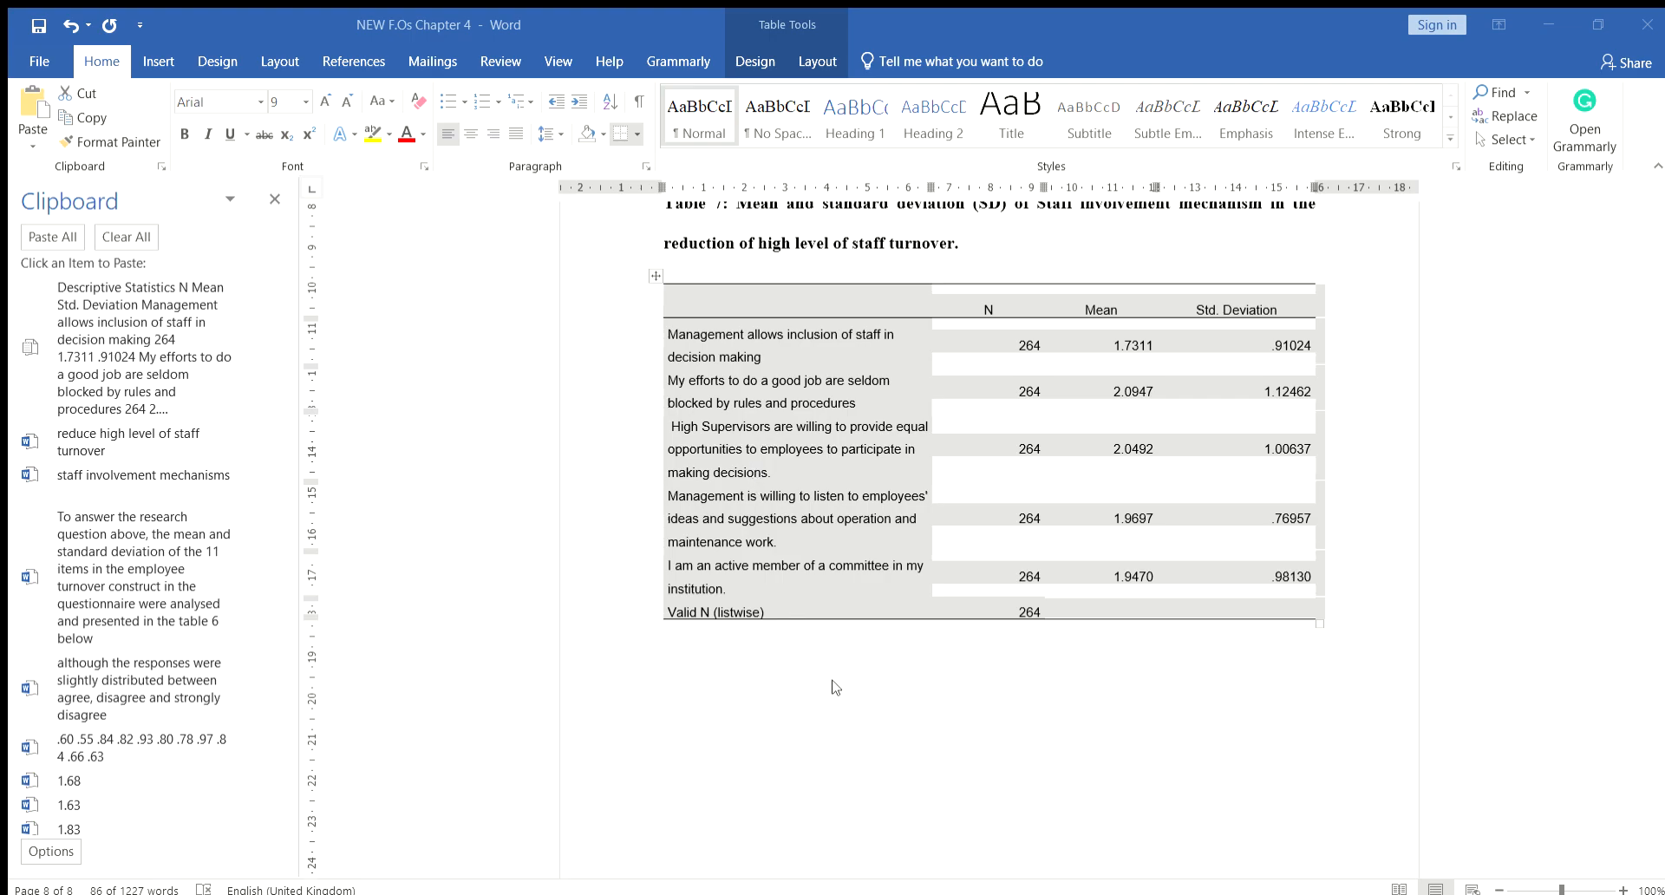
mouse_move(902, 724)
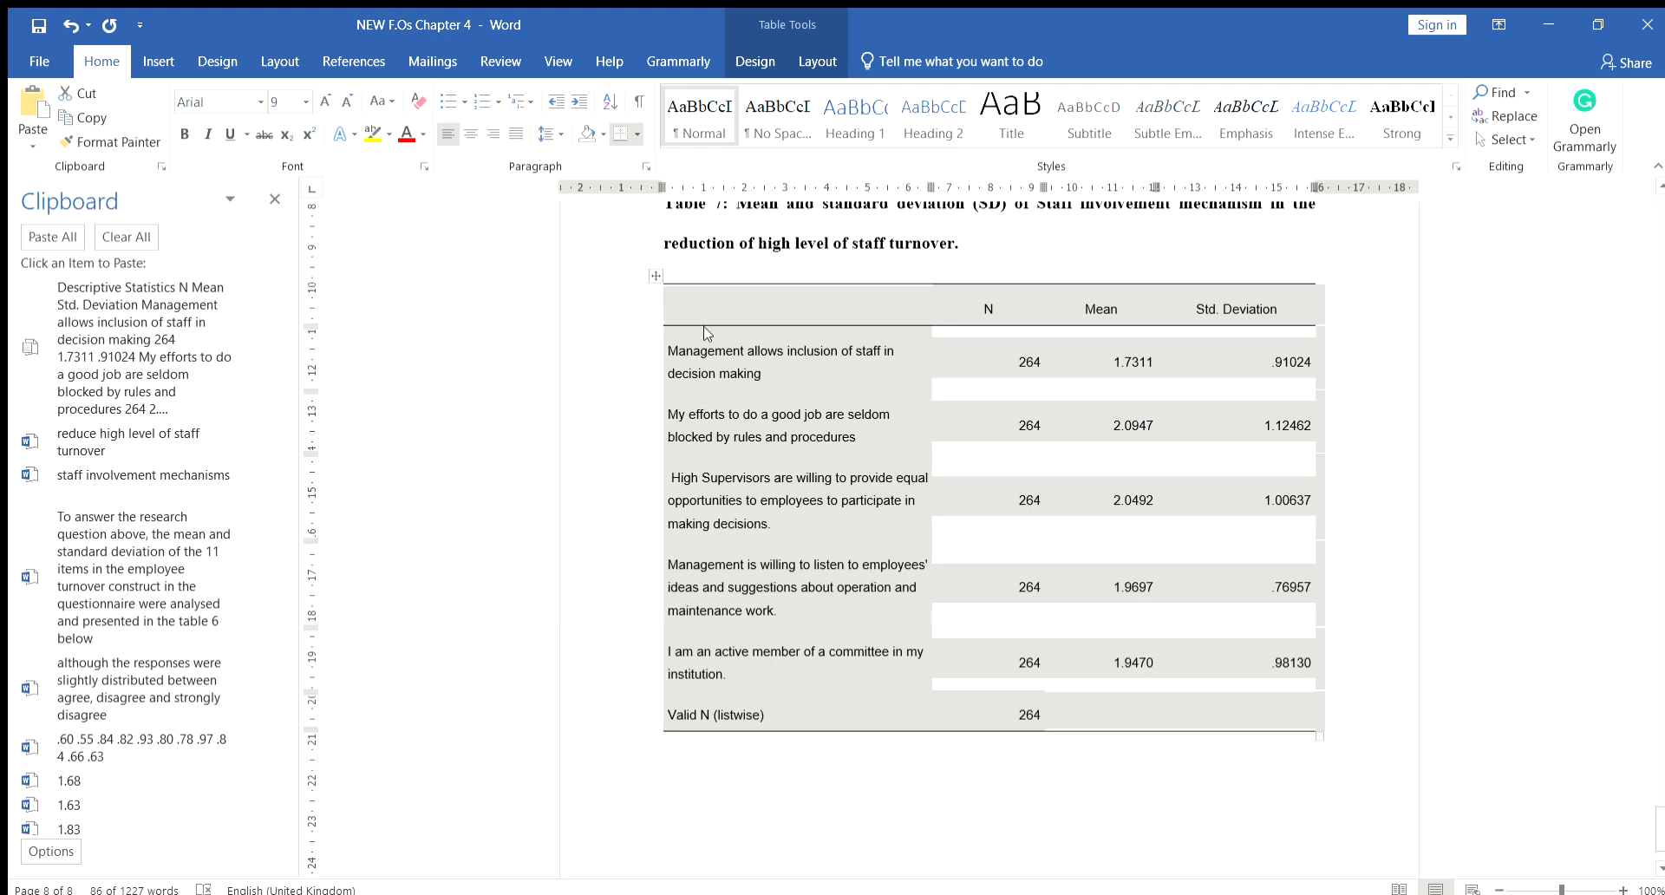
mouse_move(538, 373)
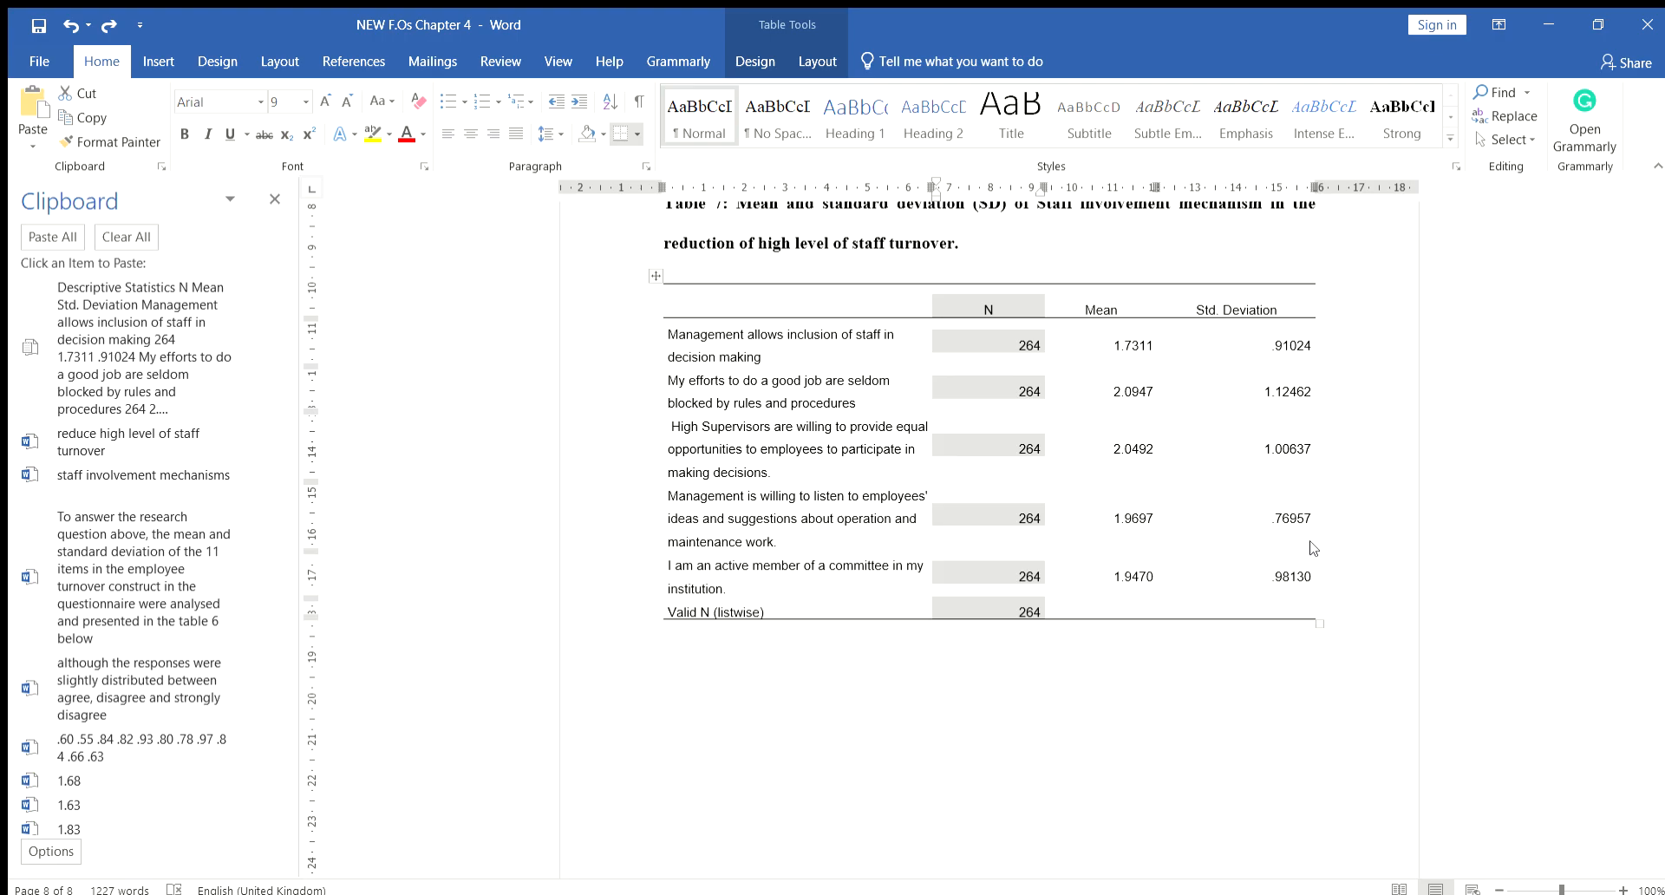
mouse_move(1331, 637)
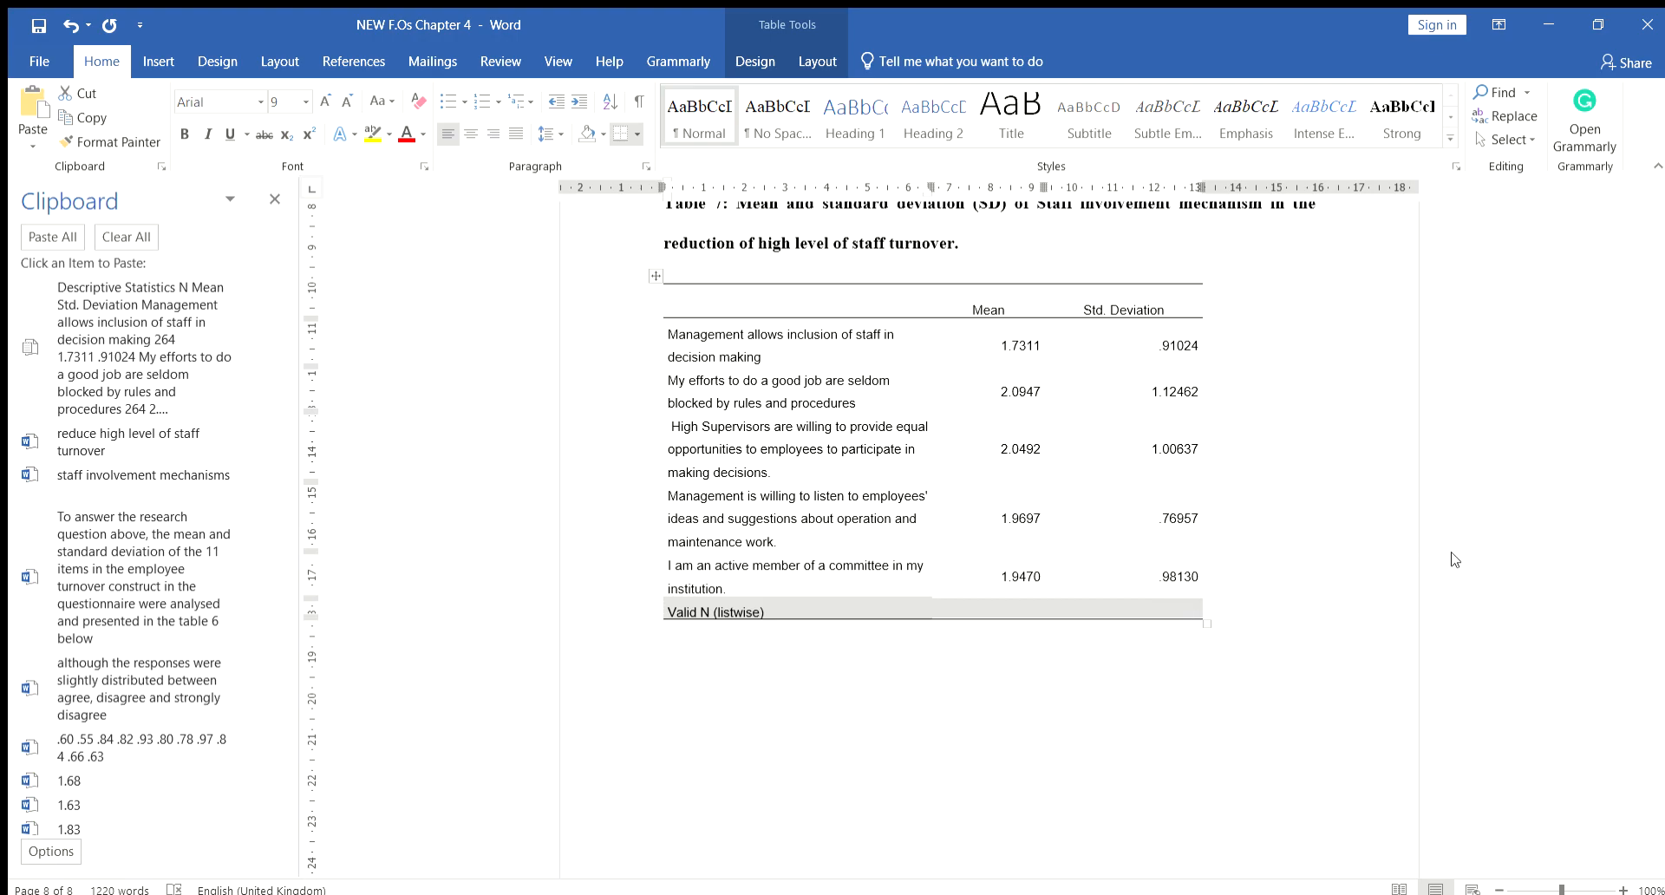
mouse_move(1461, 656)
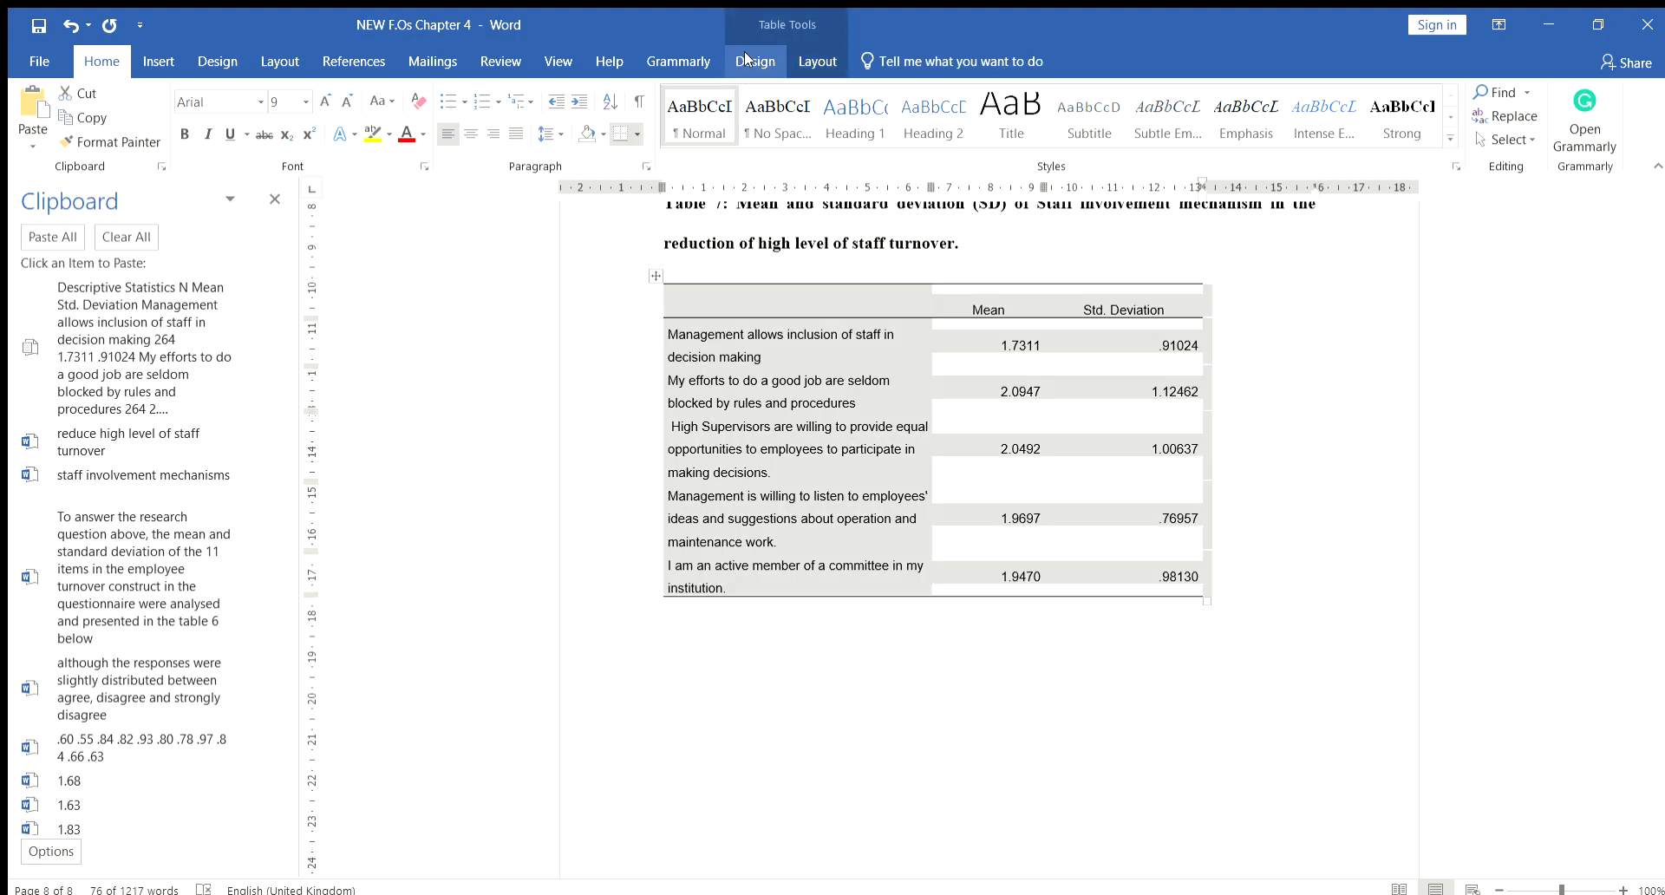
- Refit the shortened two-column table to the page width via AutoFit Window
left_click(755, 60)
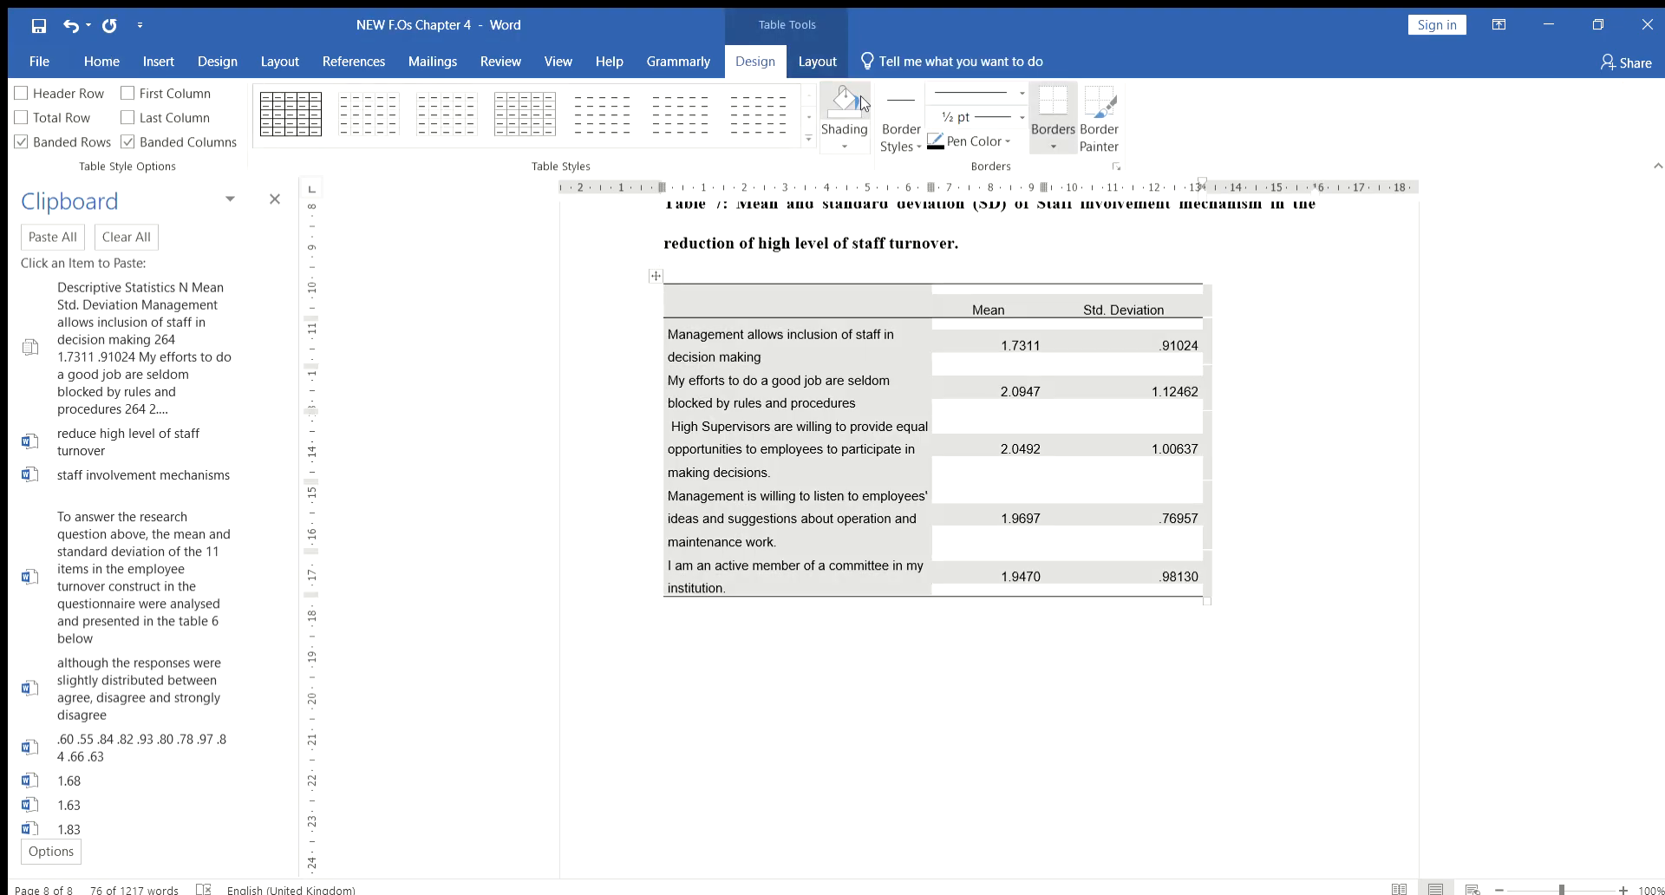
left_click(817, 62)
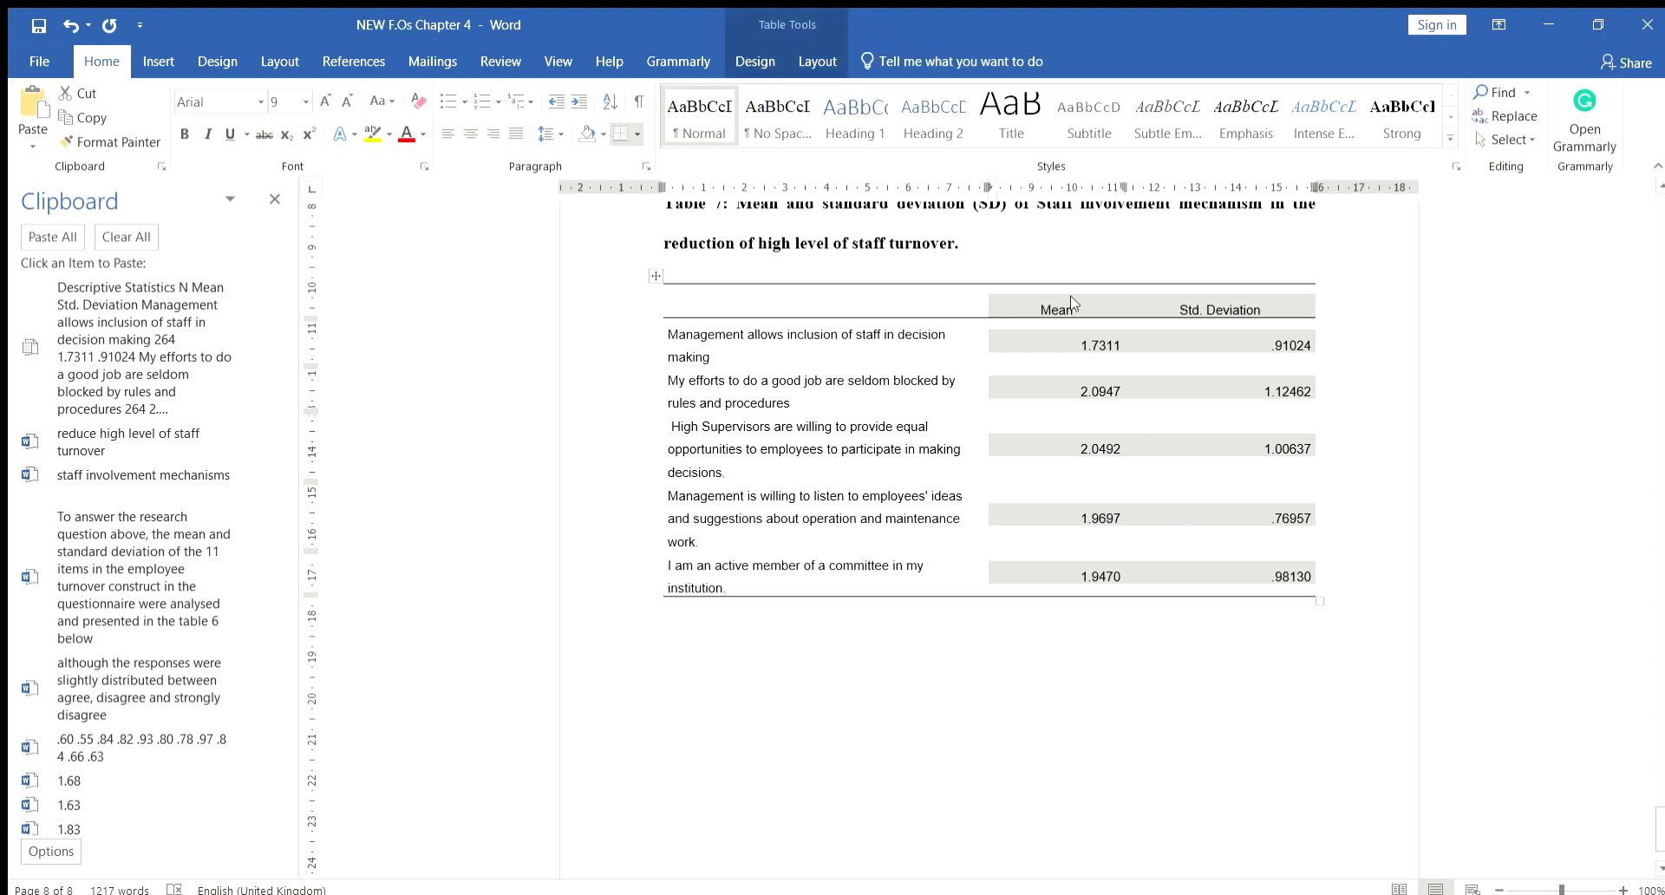
mouse_move(1056, 309)
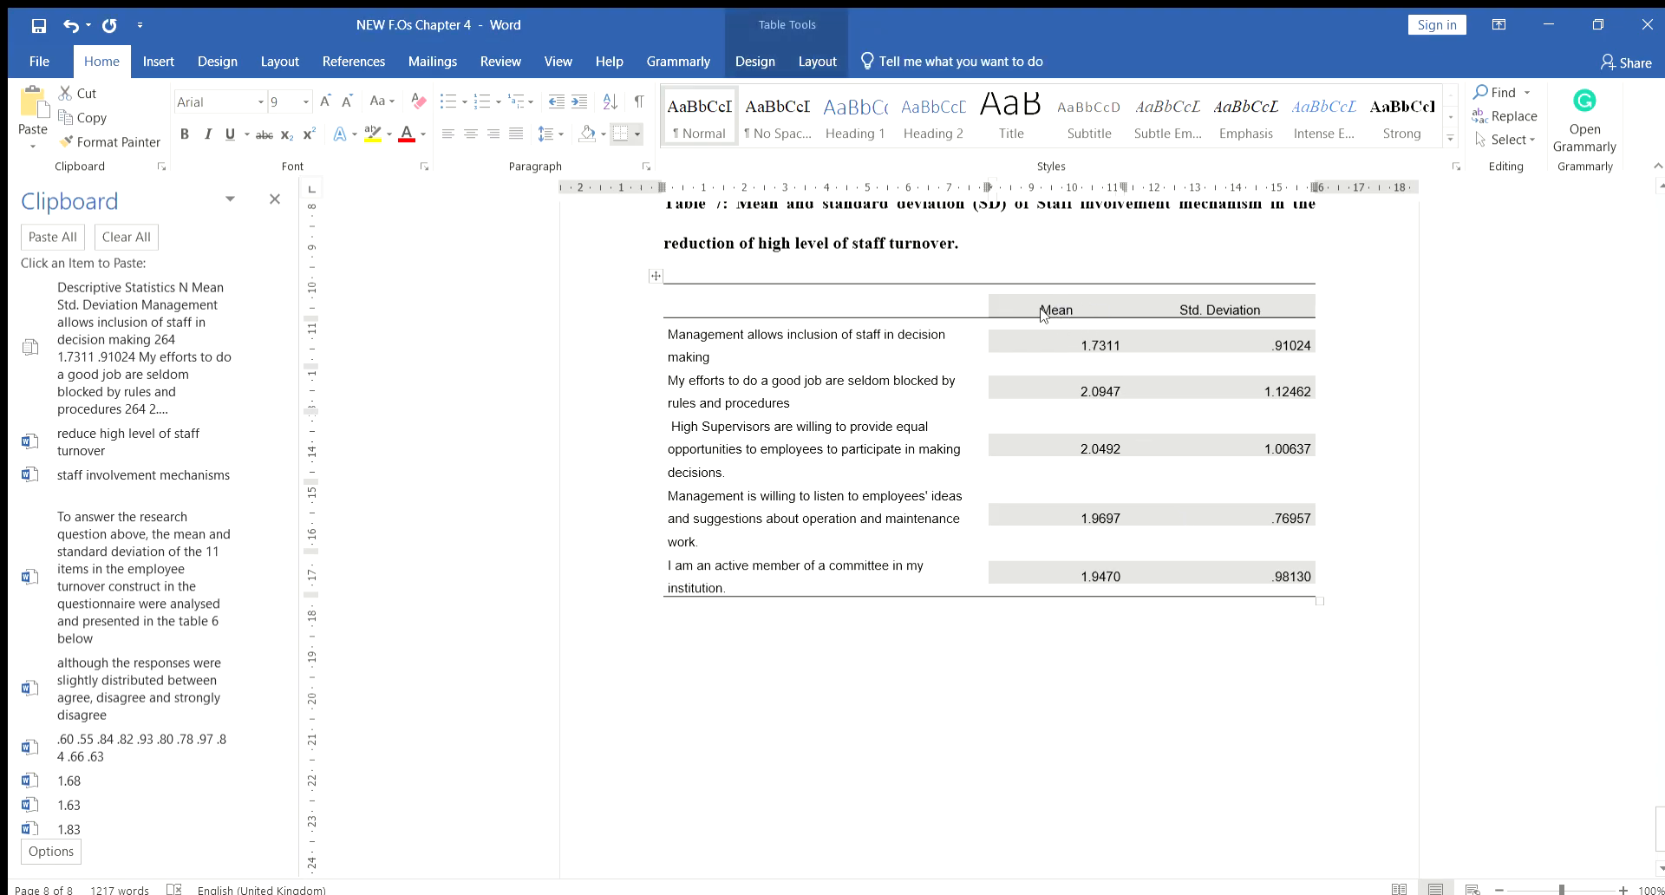
mouse_move(1095, 432)
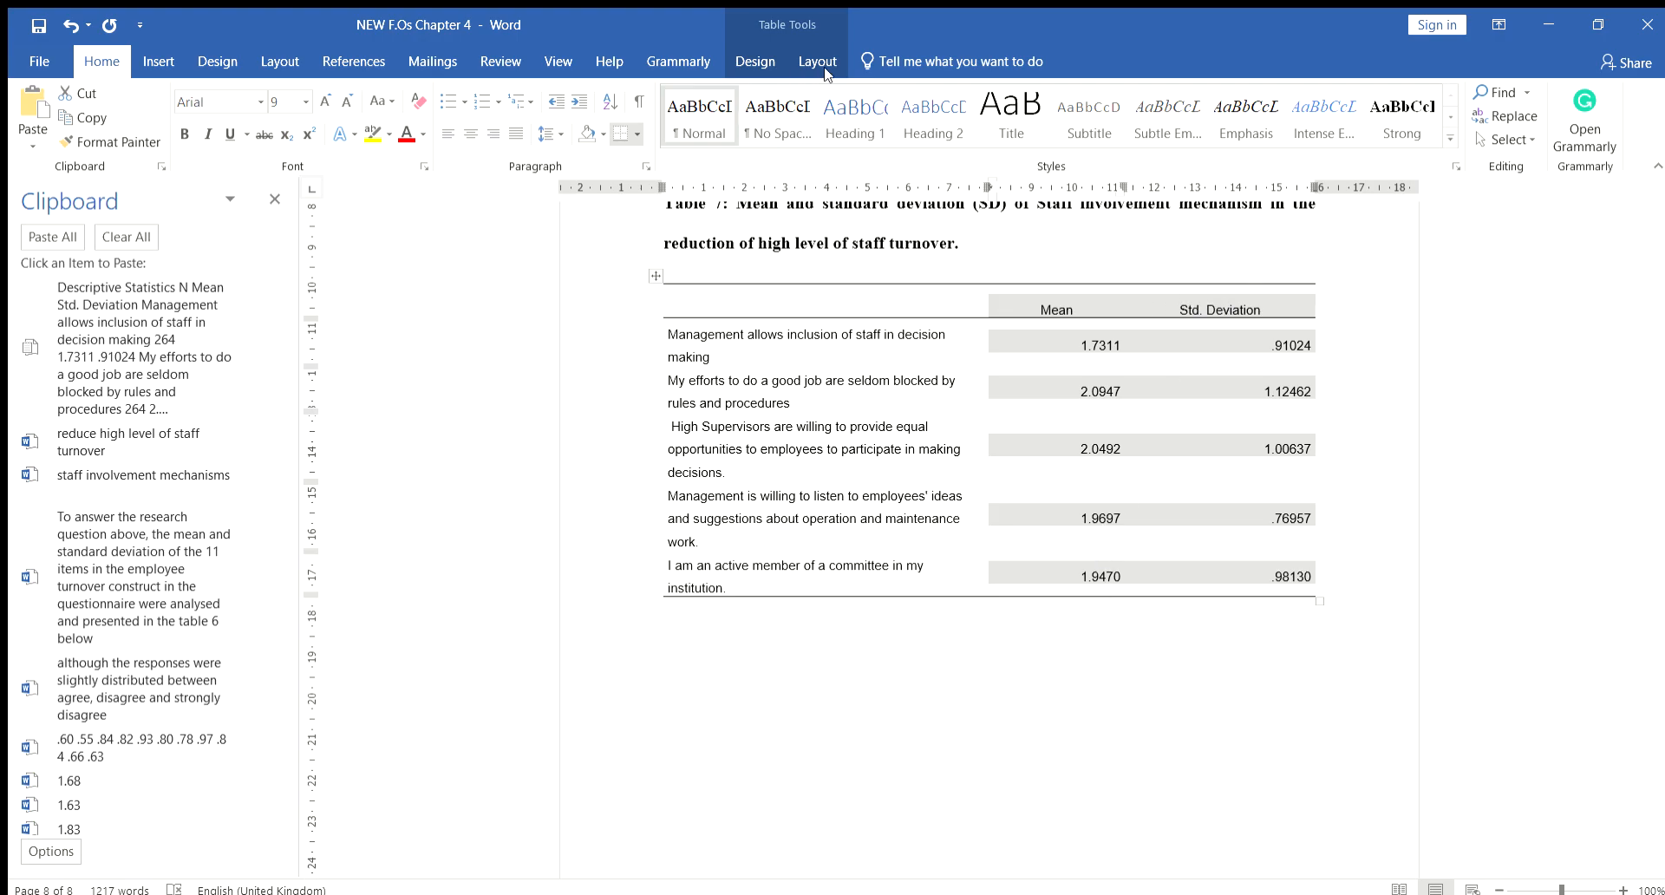
- Align the Mean and Std. Deviation columns center-right in their cells
left_click(818, 60)
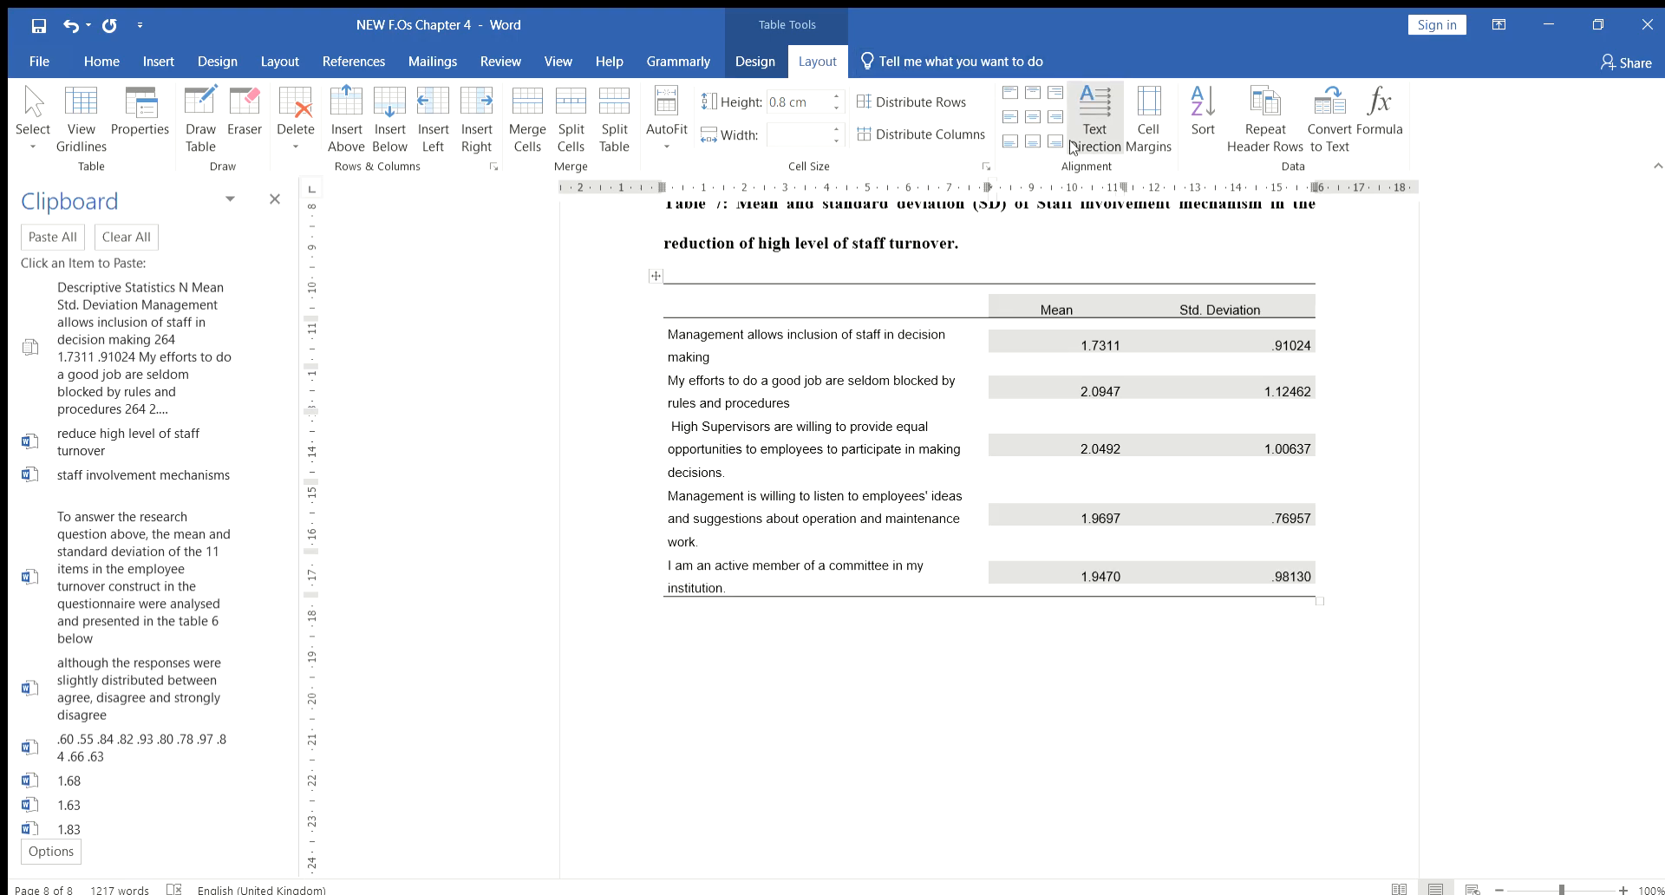
mouse_move(1020, 79)
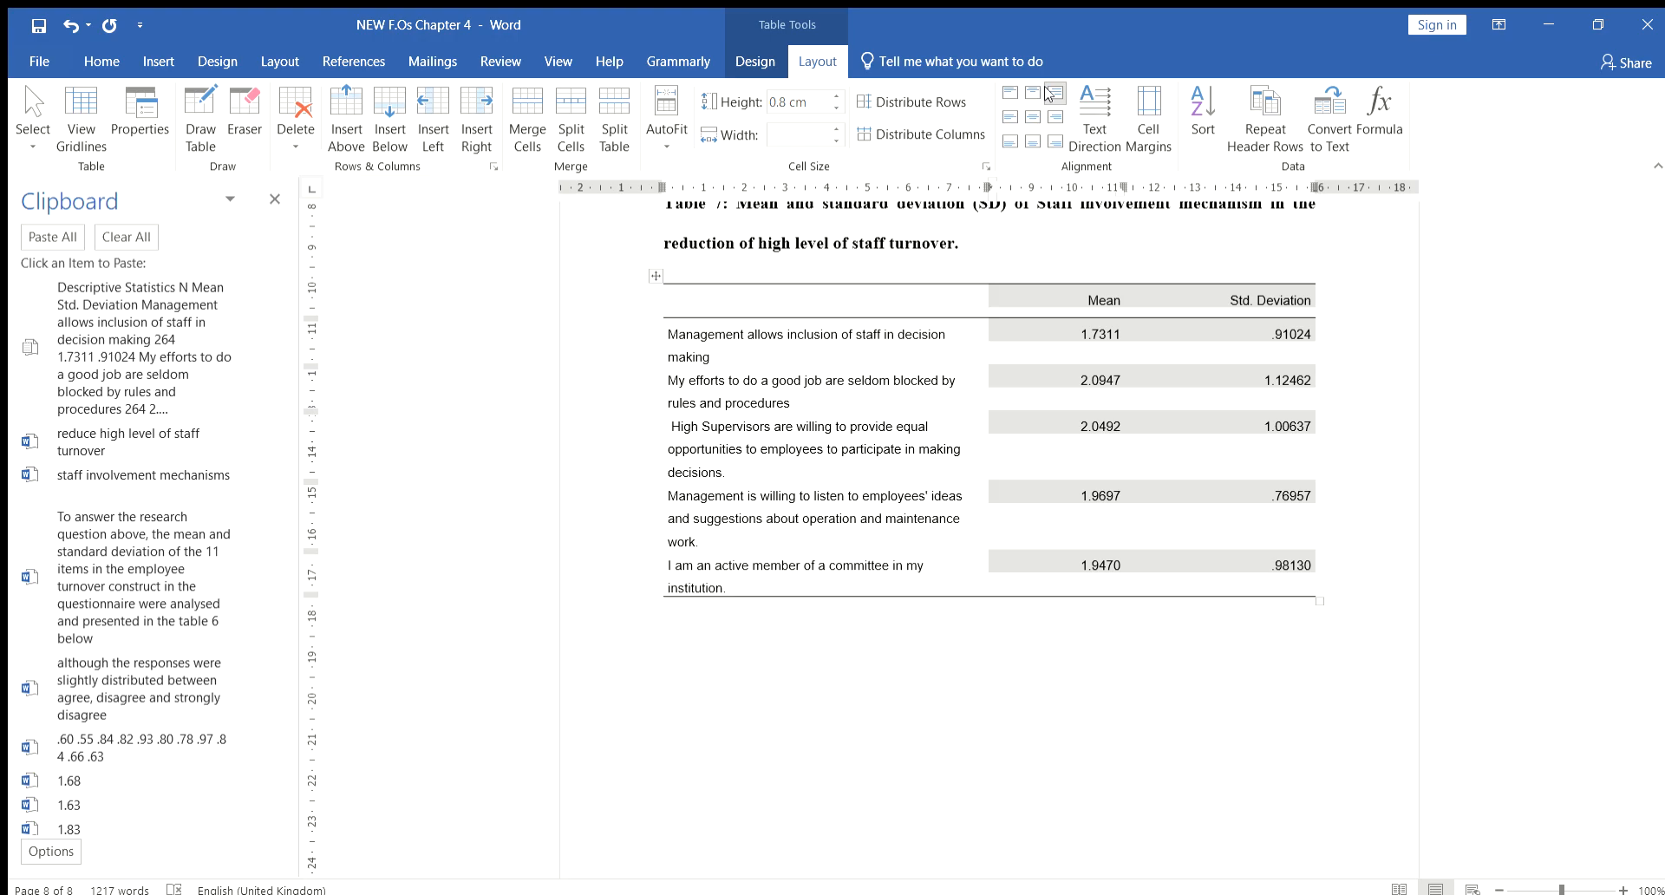
mouse_move(727, 335)
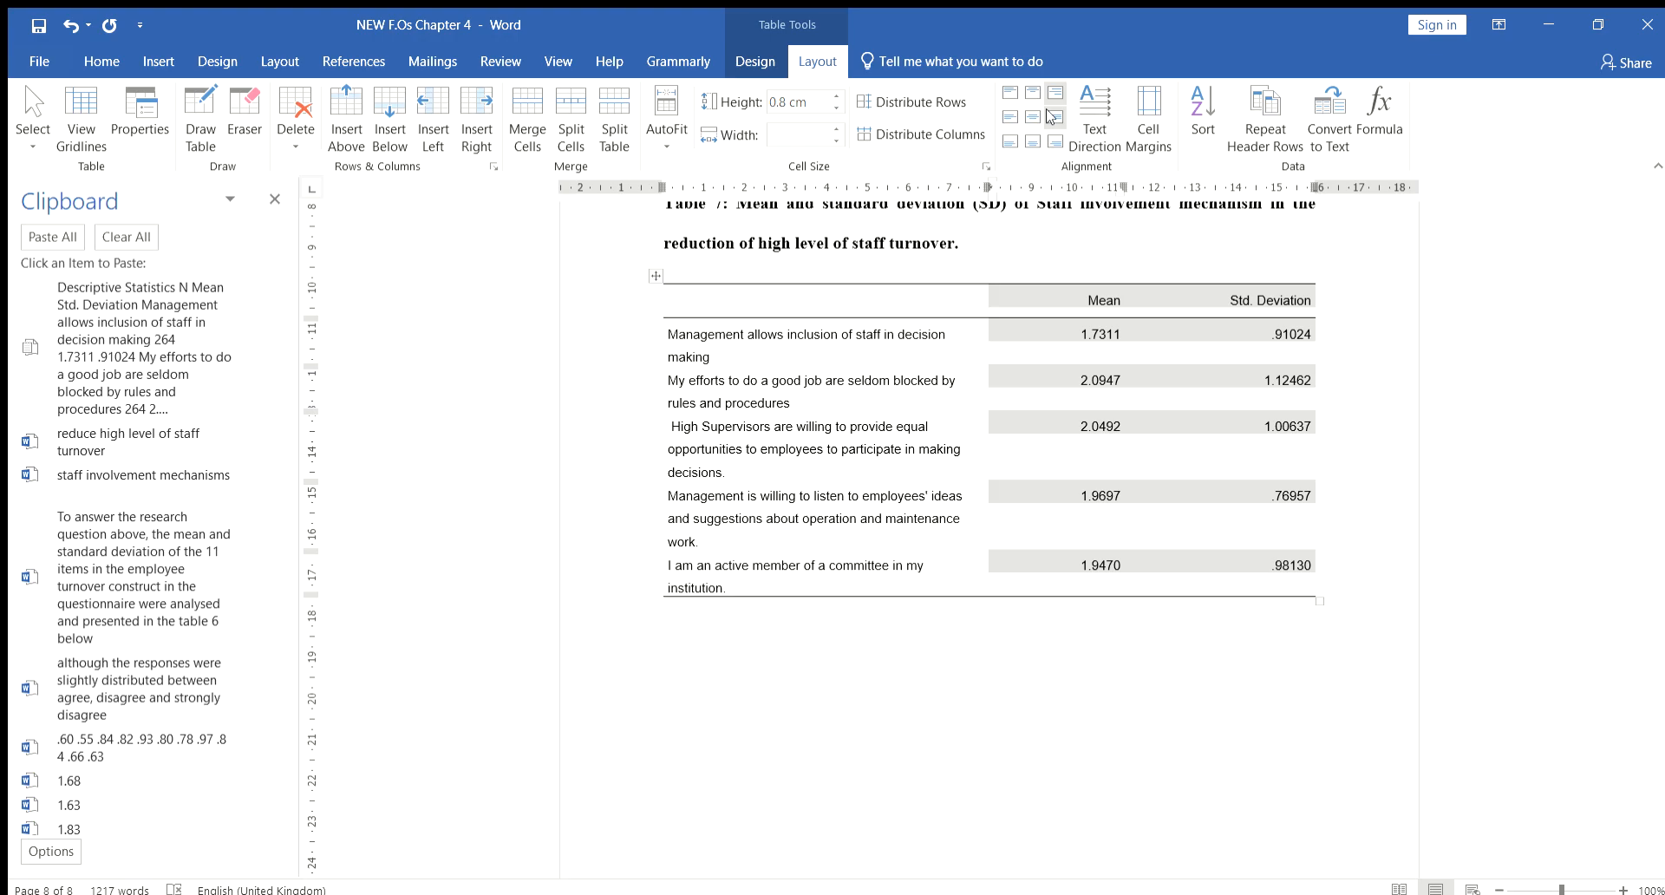
mouse_move(1053, 139)
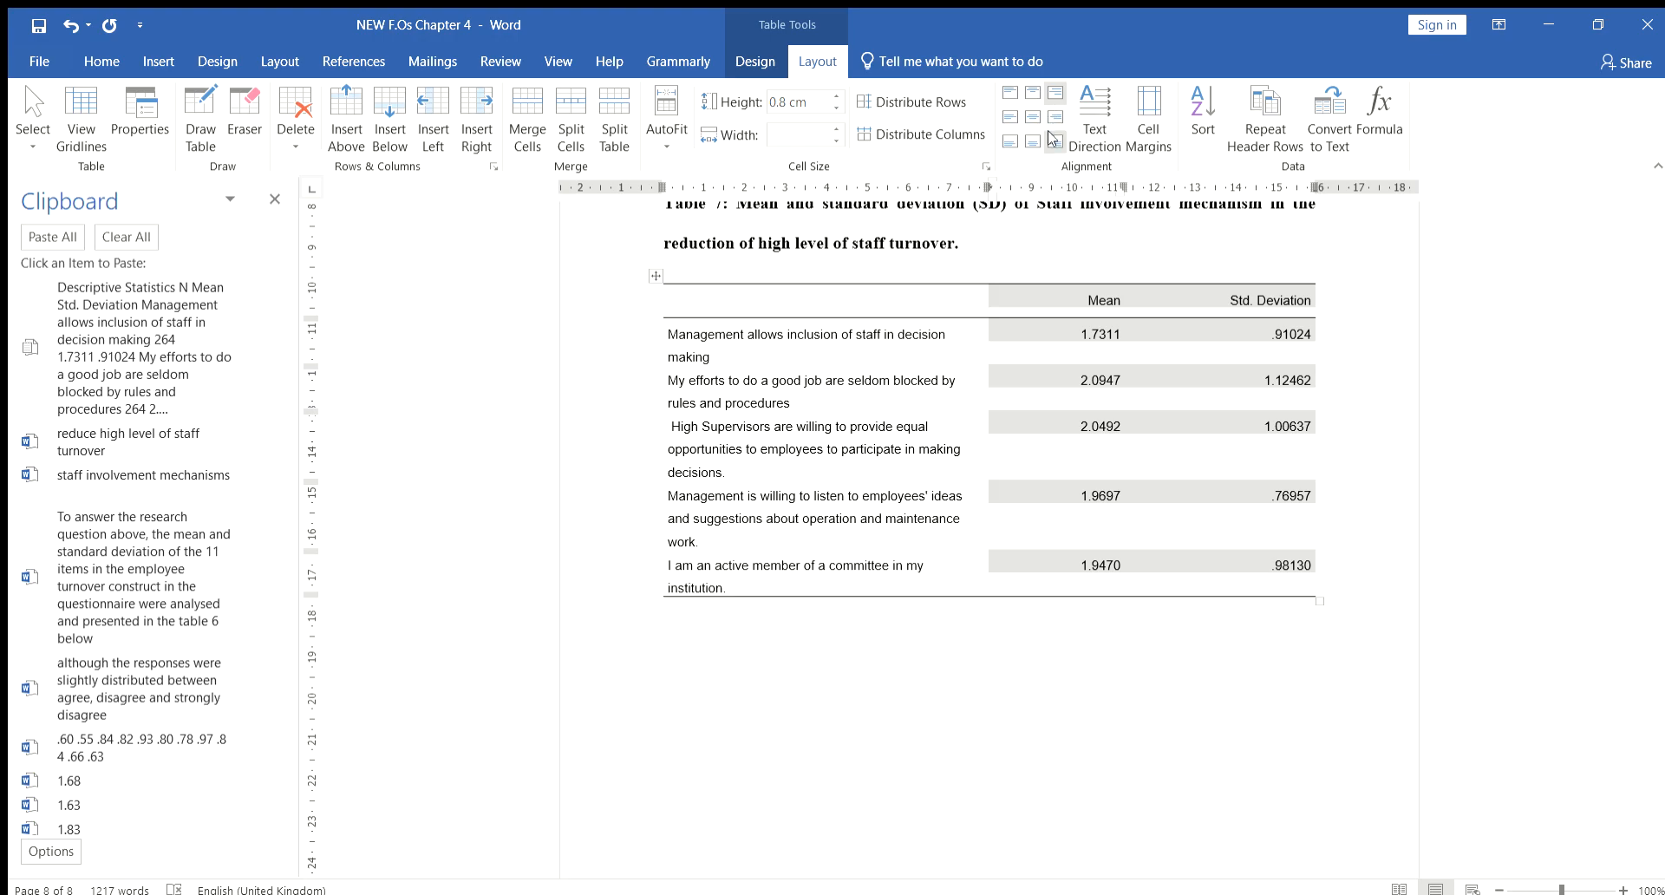
left_click(1056, 117)
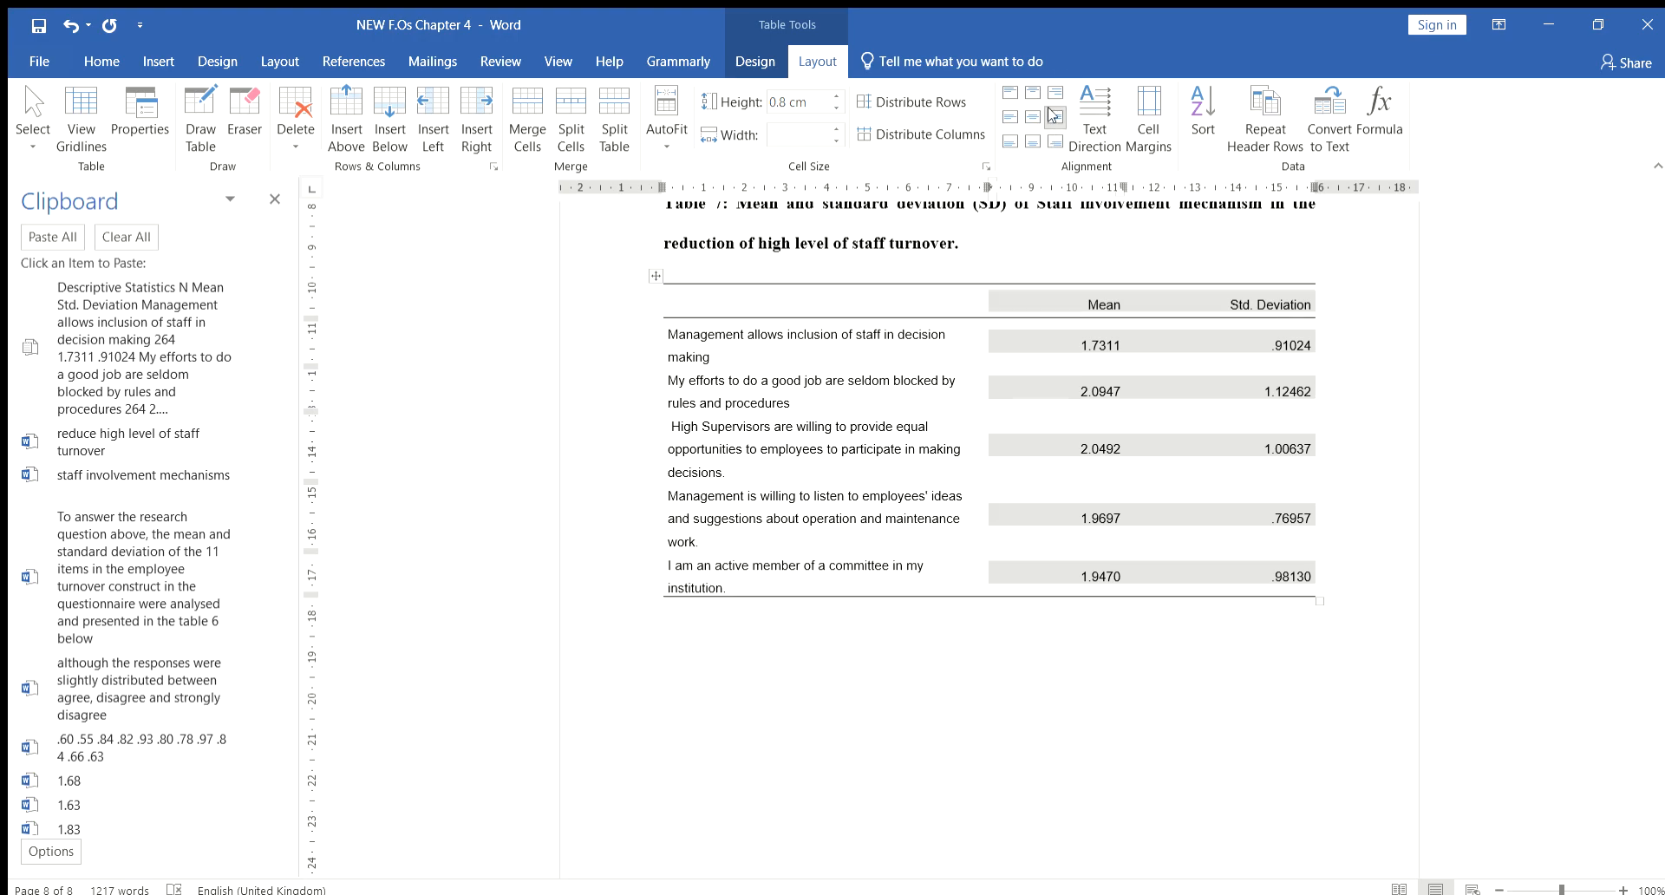